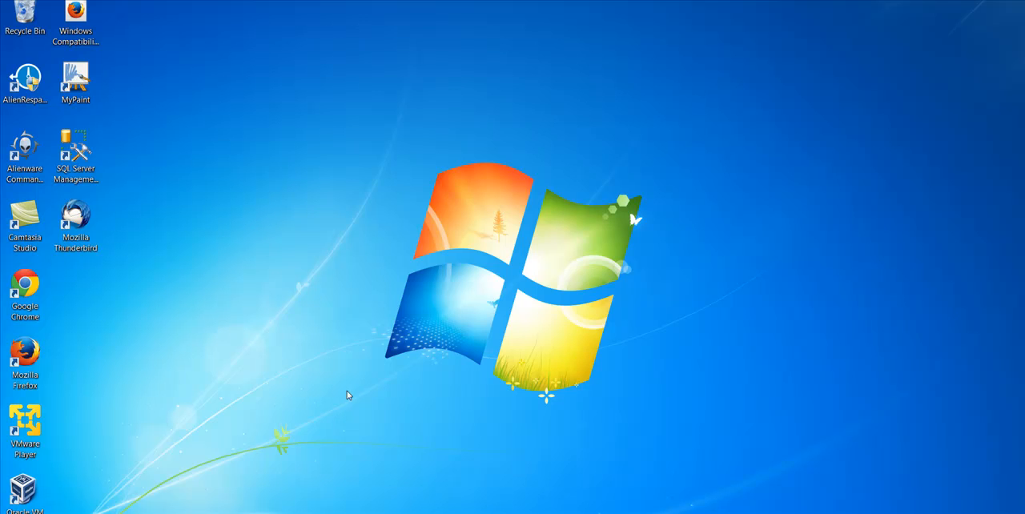
mouse_move(412, 506)
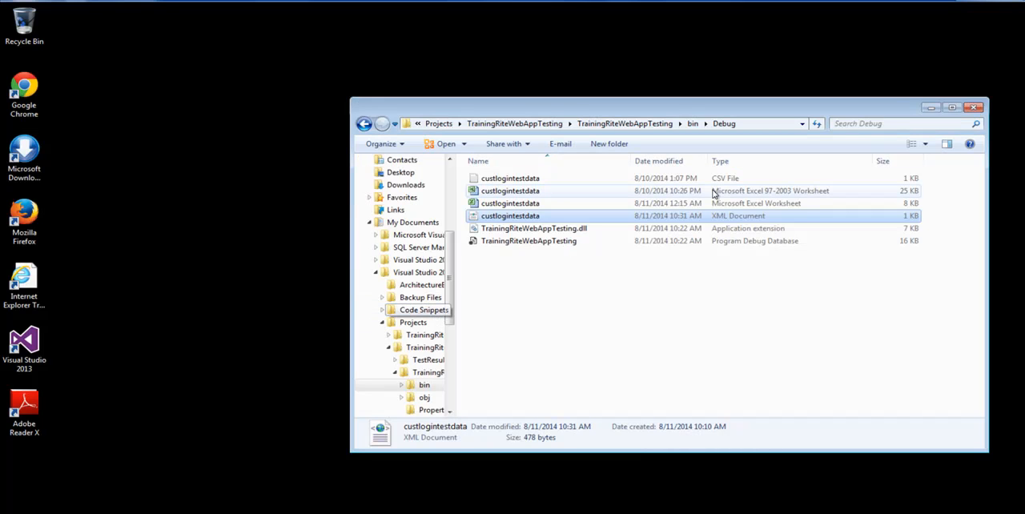
Close the Debug folder window and bring up the Start menu's program list
click(974, 106)
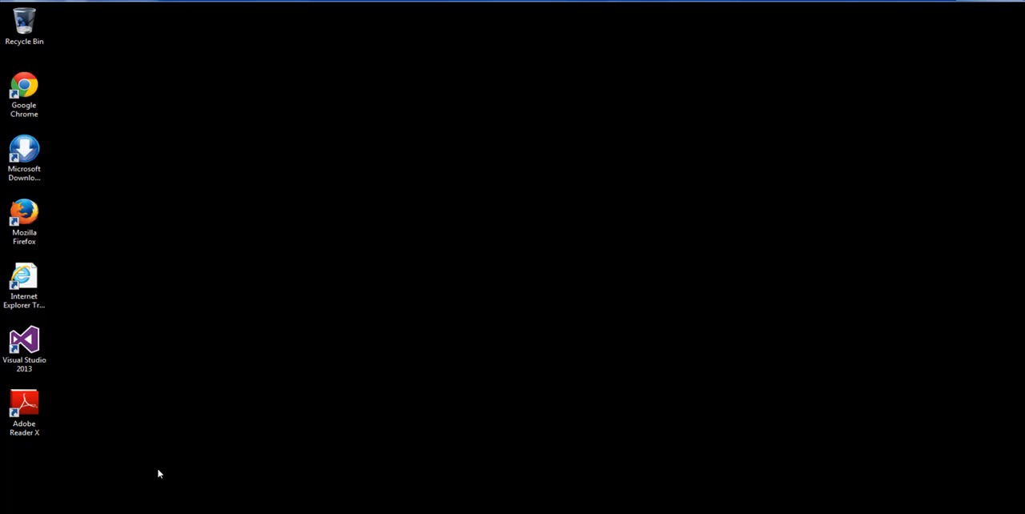
click(8, 509)
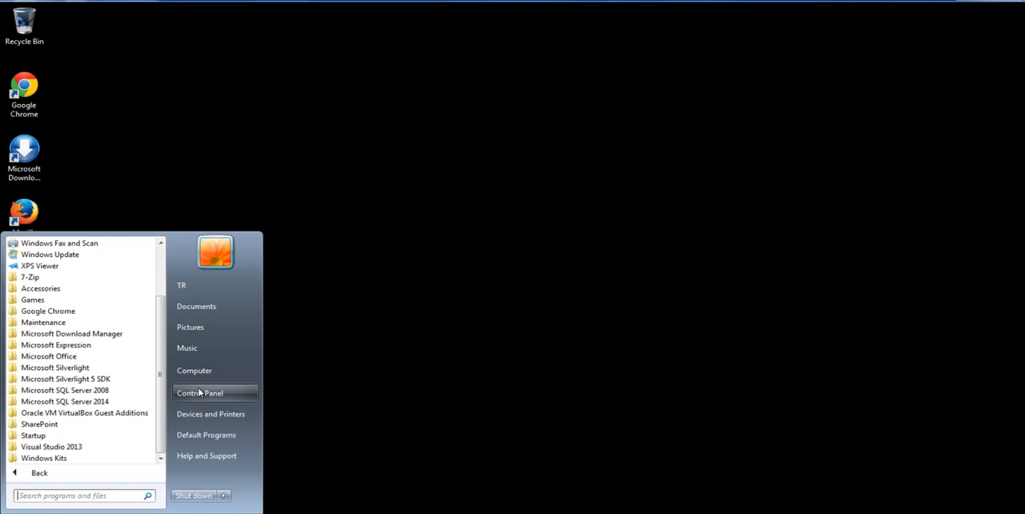
mouse_move(163, 392)
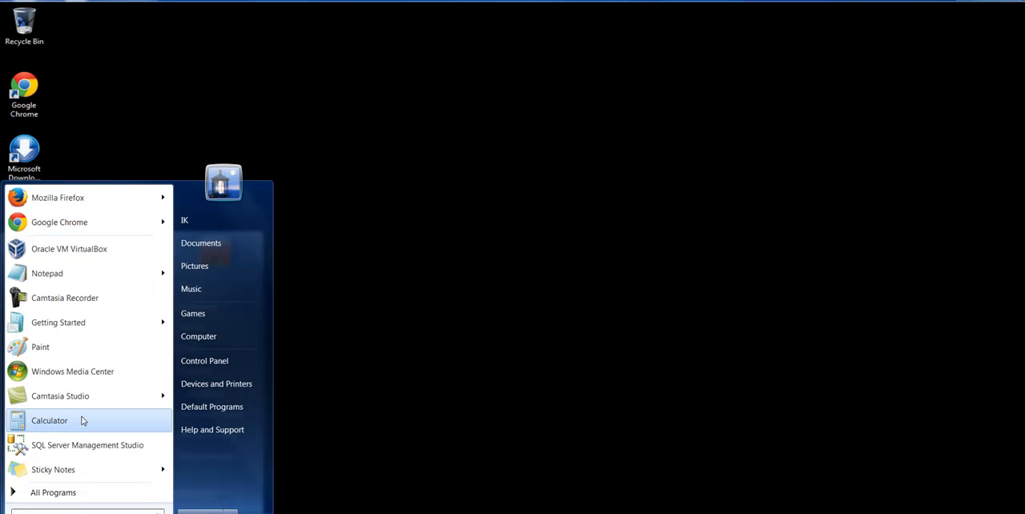
Launch SQL Server Management Studio and step through the Connect to Server login and password fields
click(53, 492)
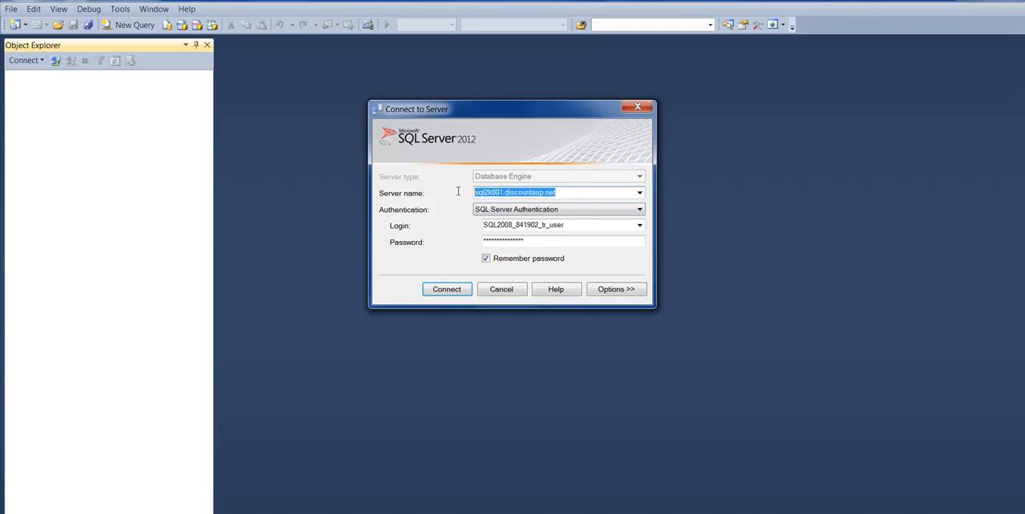
click(561, 224)
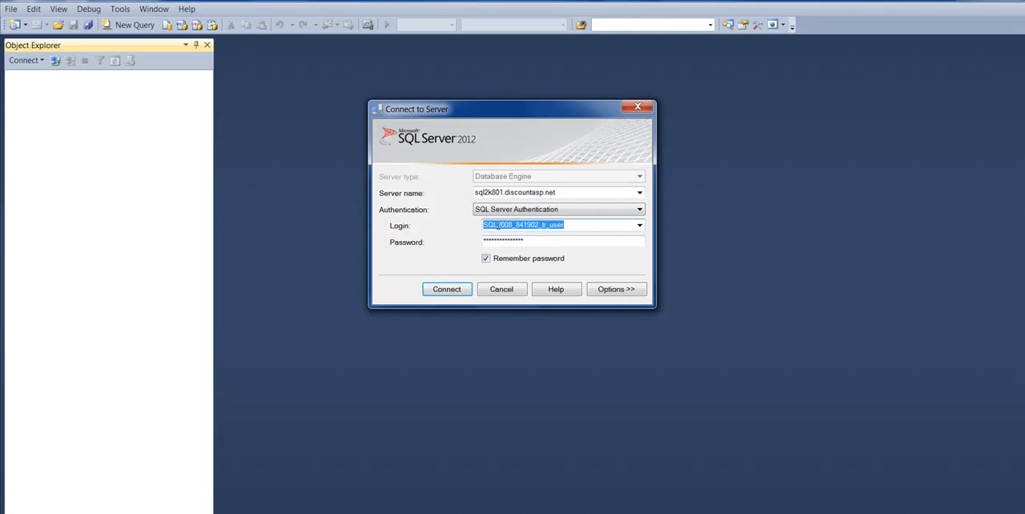
click(560, 240)
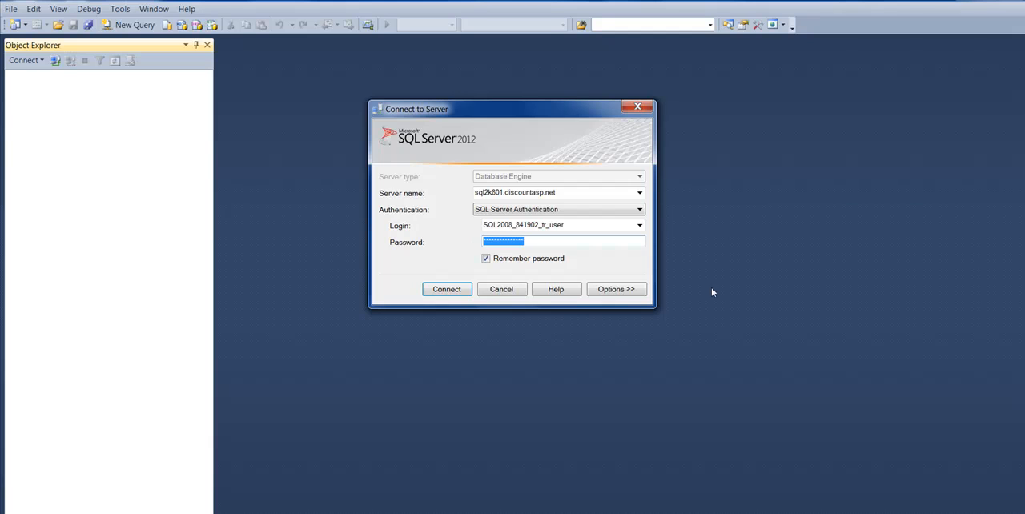
mouse_move(644, 190)
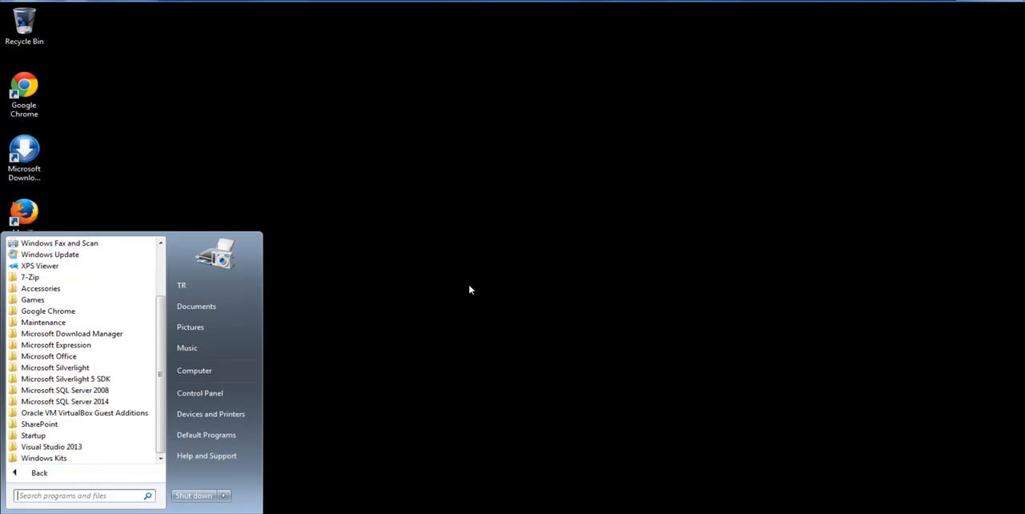
mouse_move(64, 401)
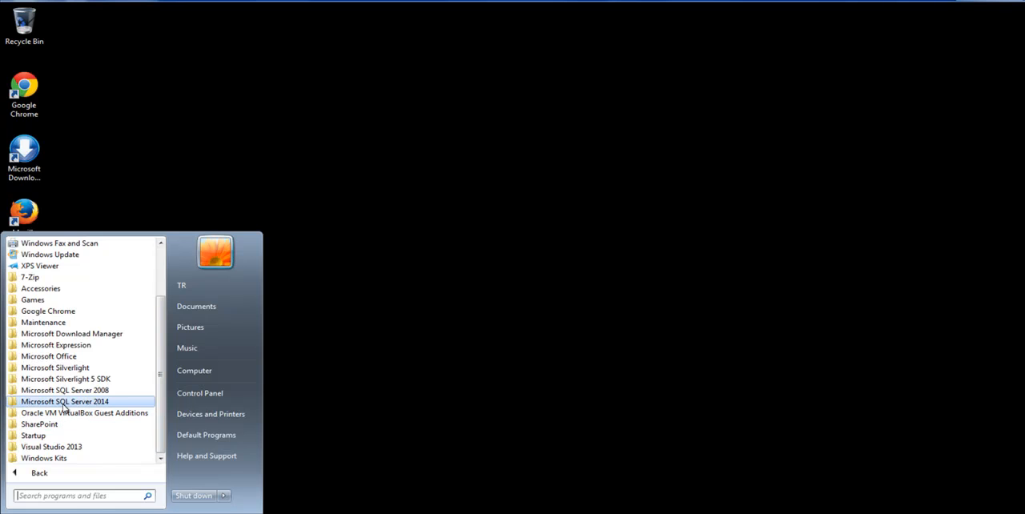
Open the Microsoft SQL Server 2014 program group to launch its Management Studio
click(64, 401)
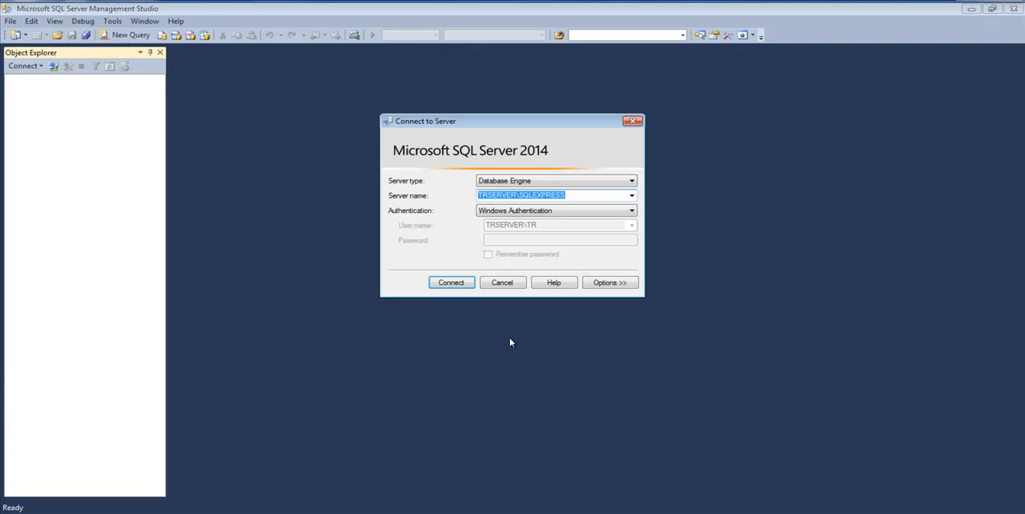
mouse_move(535, 157)
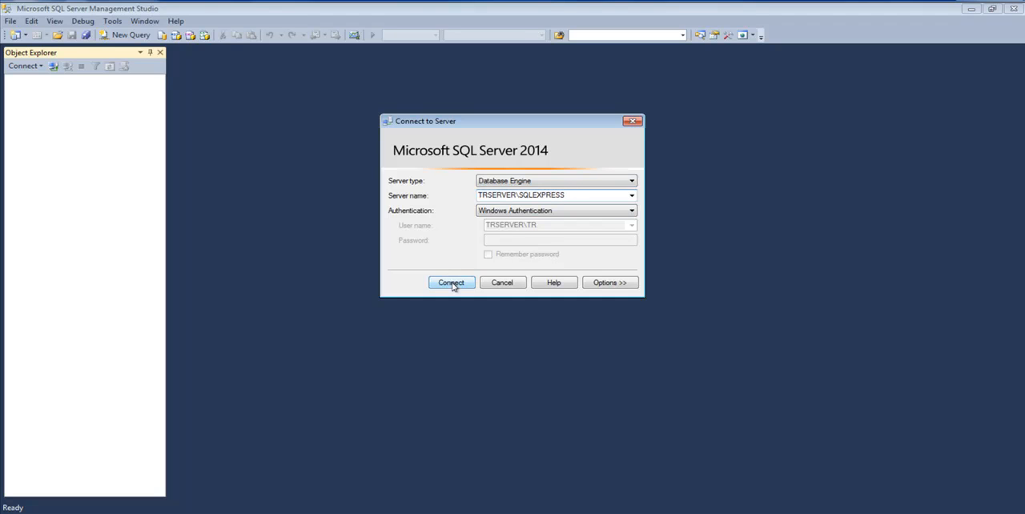
Connect to TRSERVER\SQLEXPRESS and expand its system databases in Object Explorer
click(451, 282)
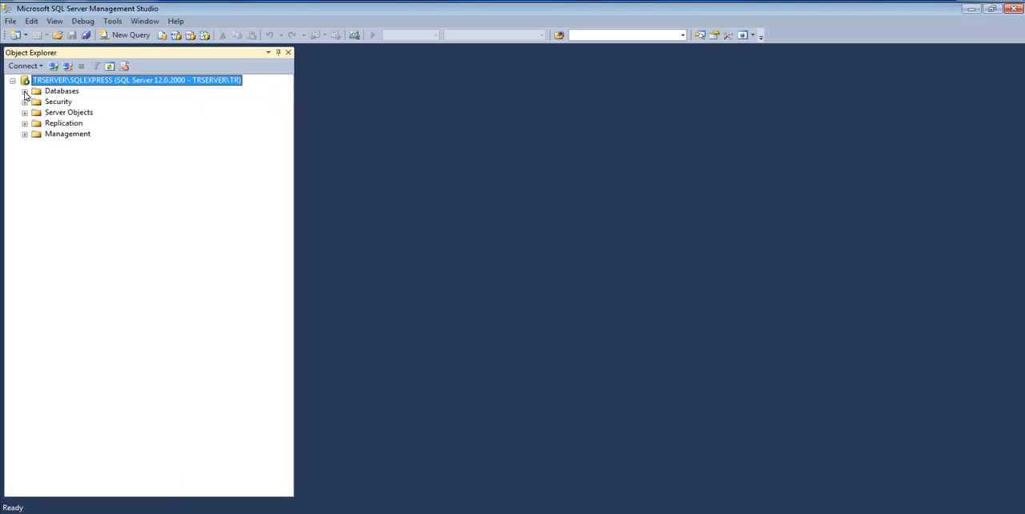
click(26, 90)
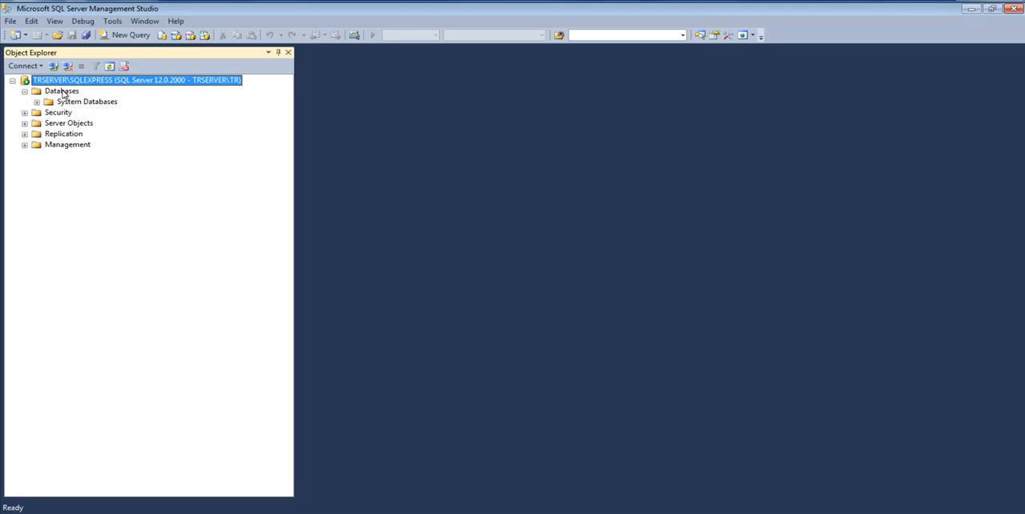
click(61, 89)
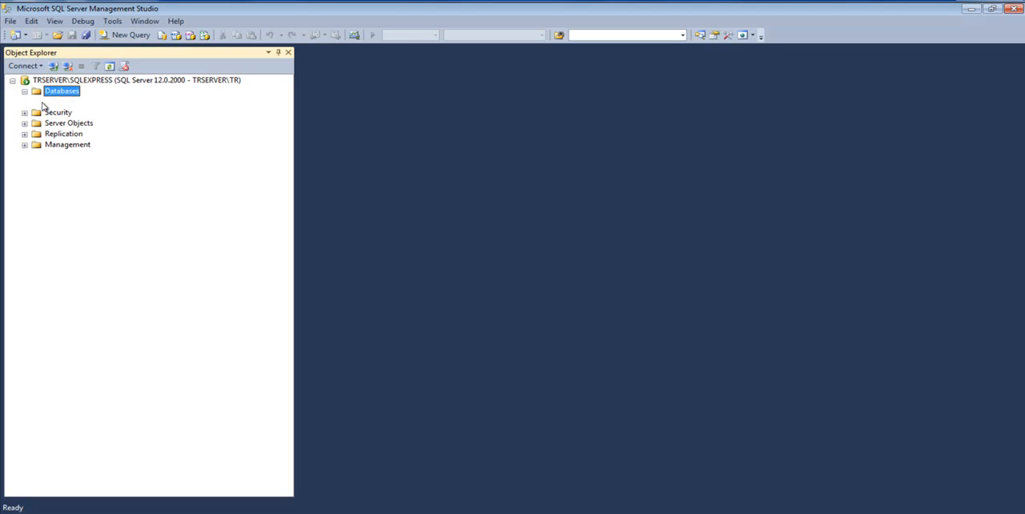
click(25, 89)
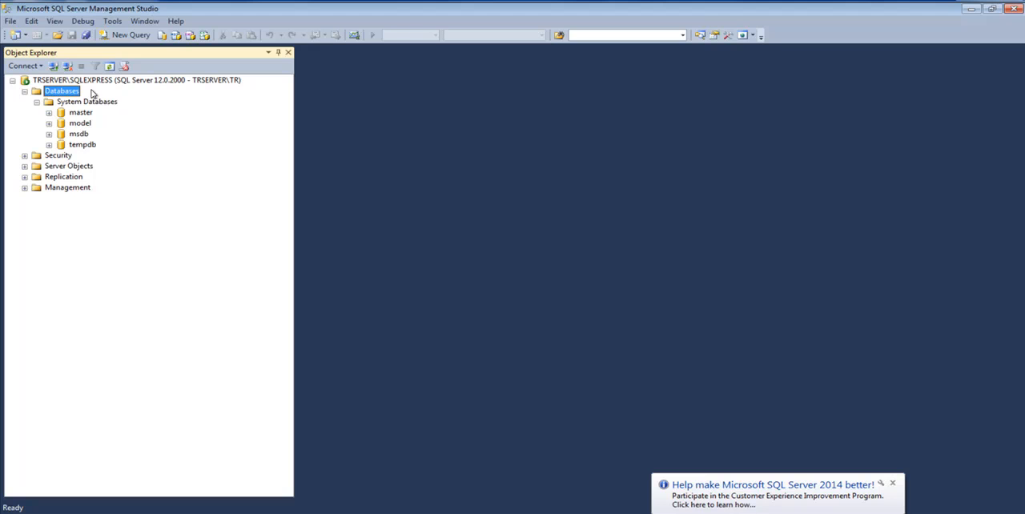
Bring up the Databases folder's actions to start creating a new database
right_click(87, 102)
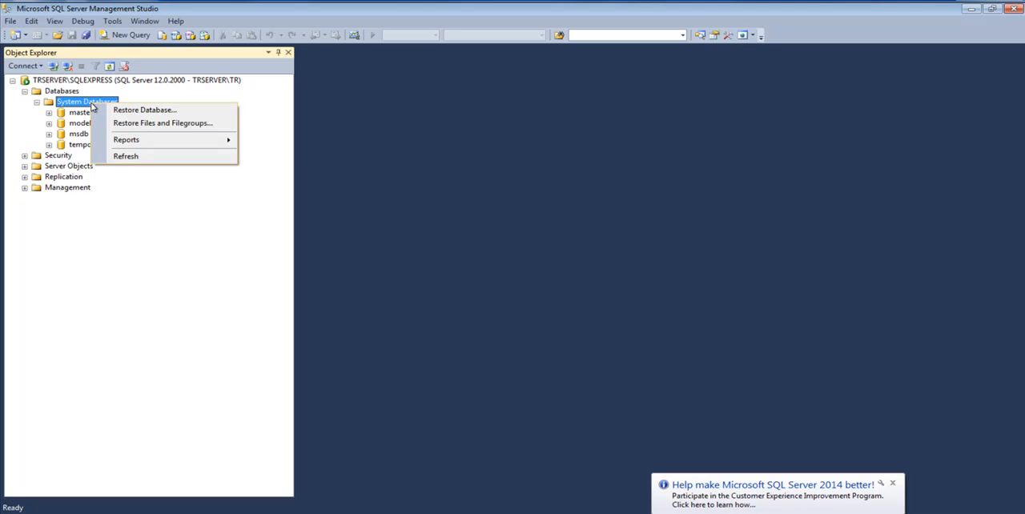
click(61, 89)
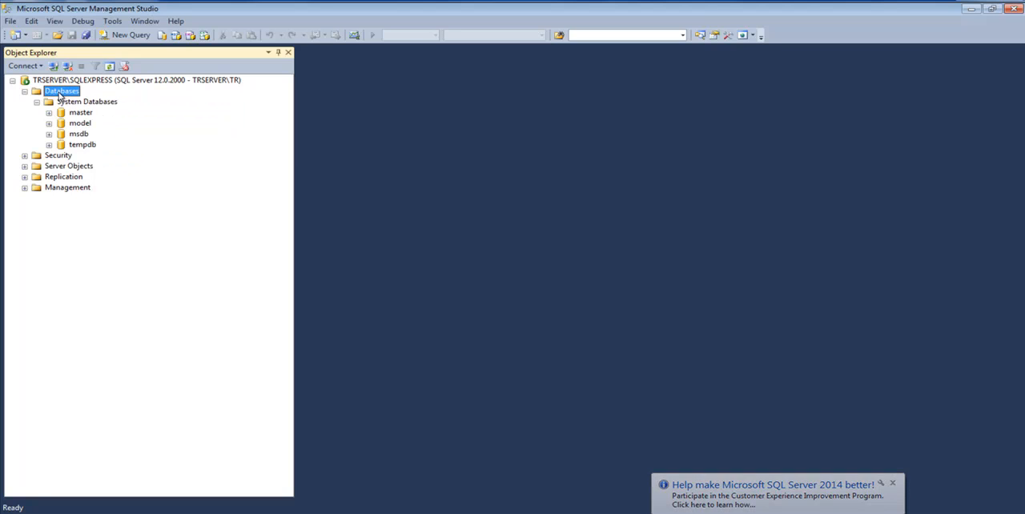
right_click(61, 89)
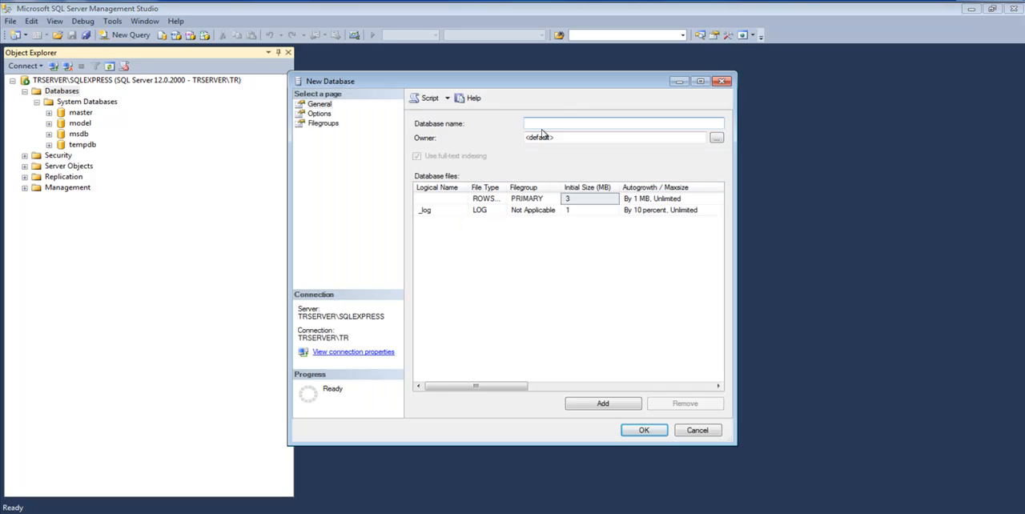
Create the TrainingRite database with a 30 MB initial data file
text(TrainingRite)
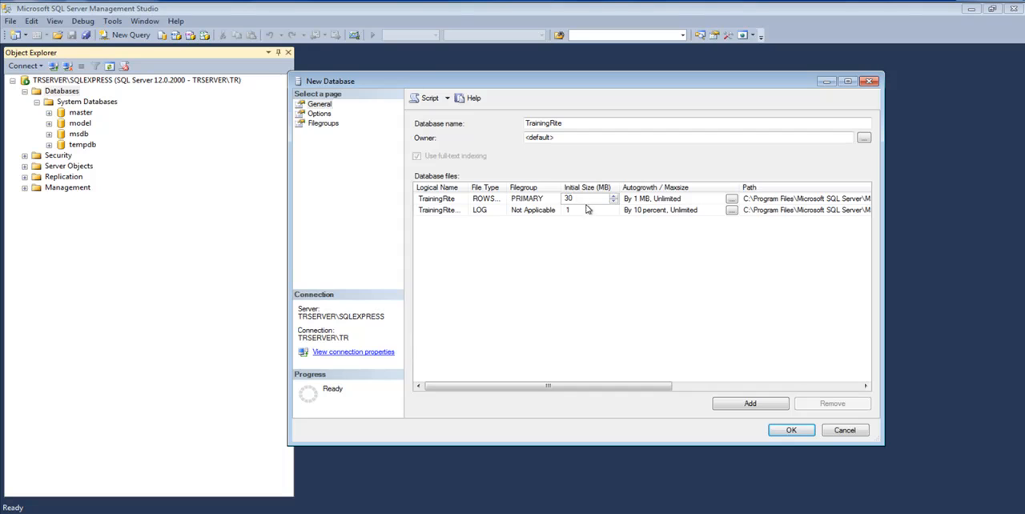
mouse_move(591, 250)
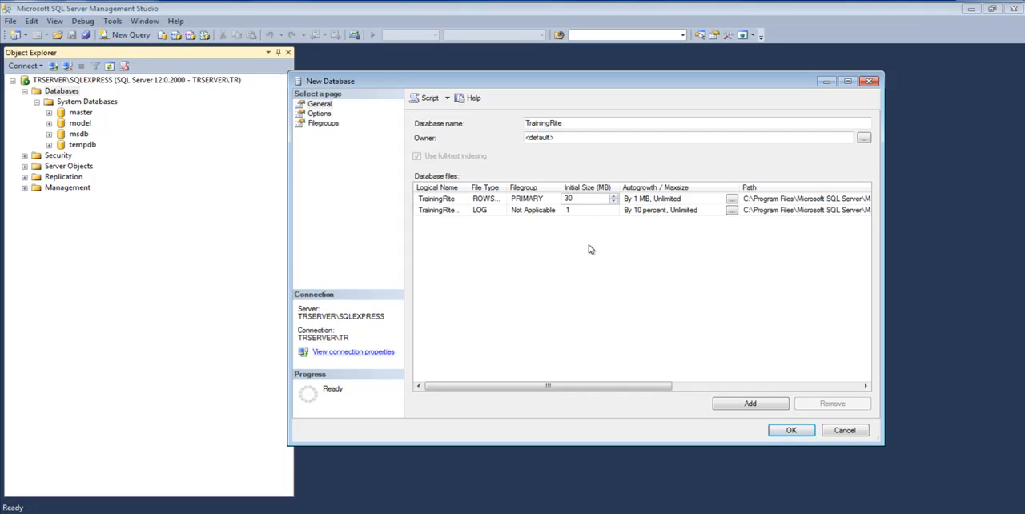
mouse_move(657, 202)
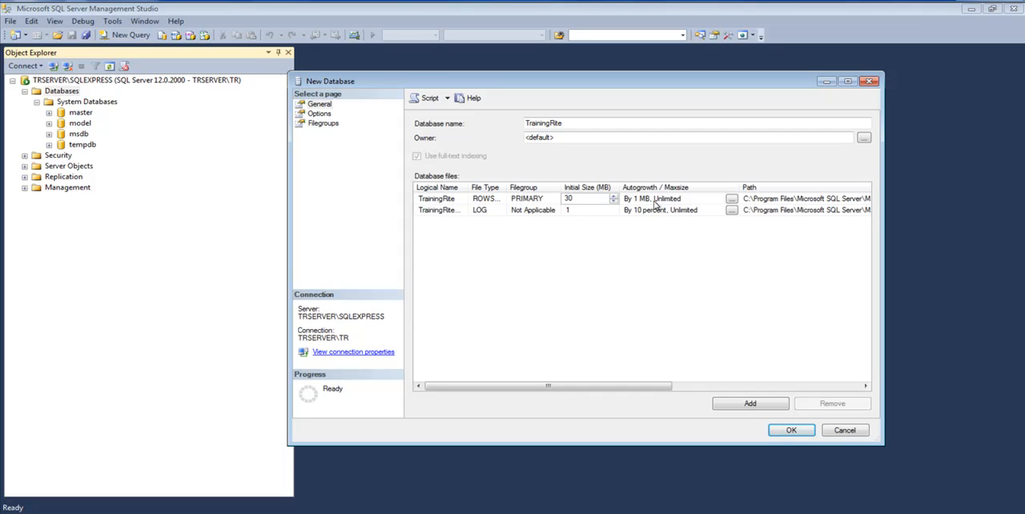
click(589, 199)
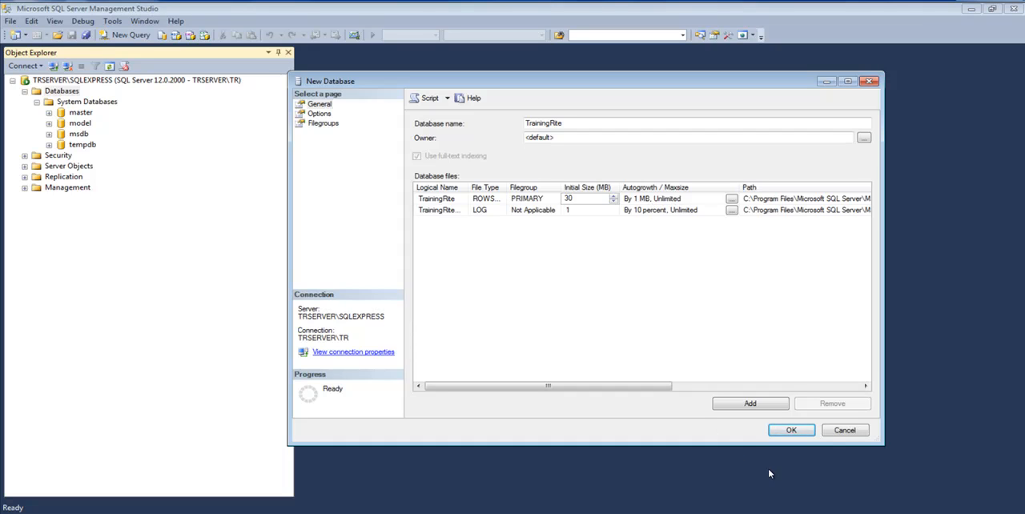
click(791, 429)
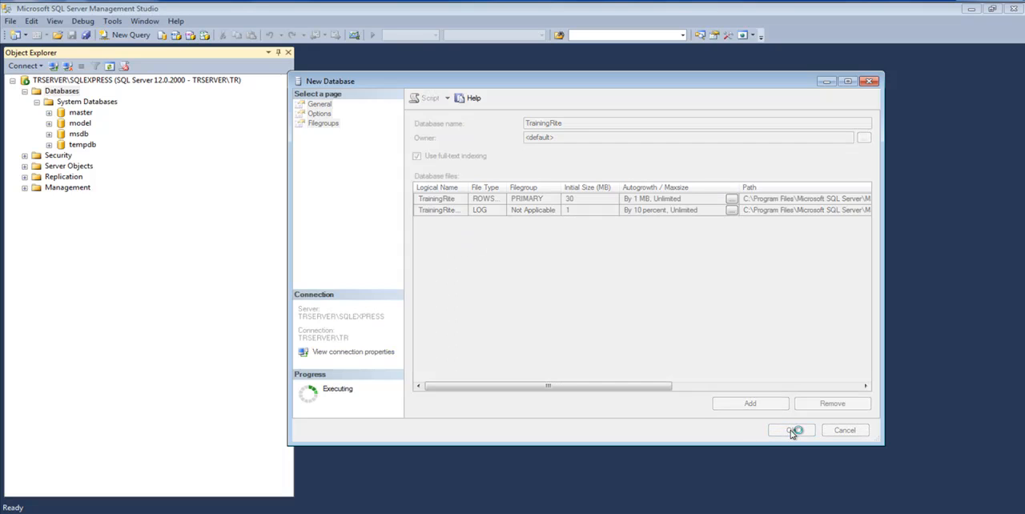
click(791, 429)
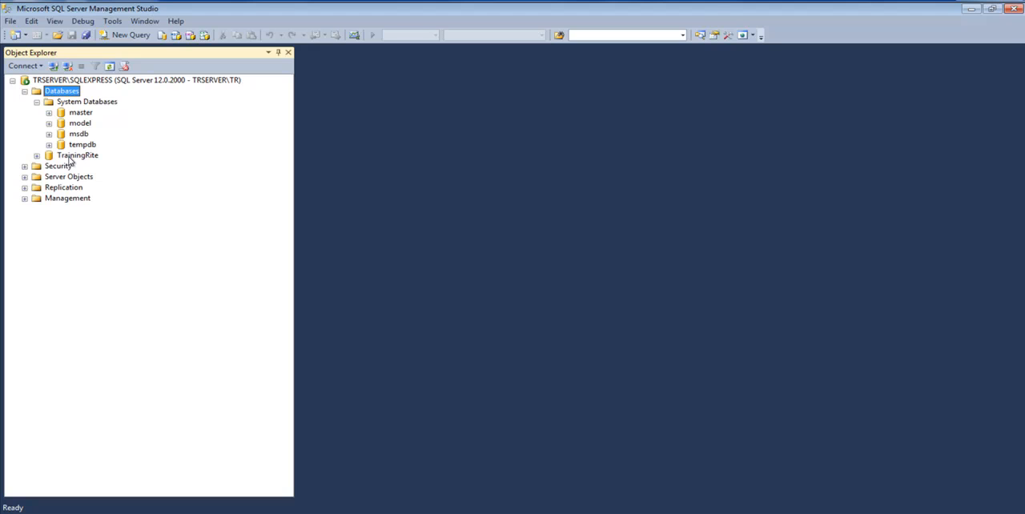
Expand TrainingRite and start designing a new table from its Tables folder
click(37, 155)
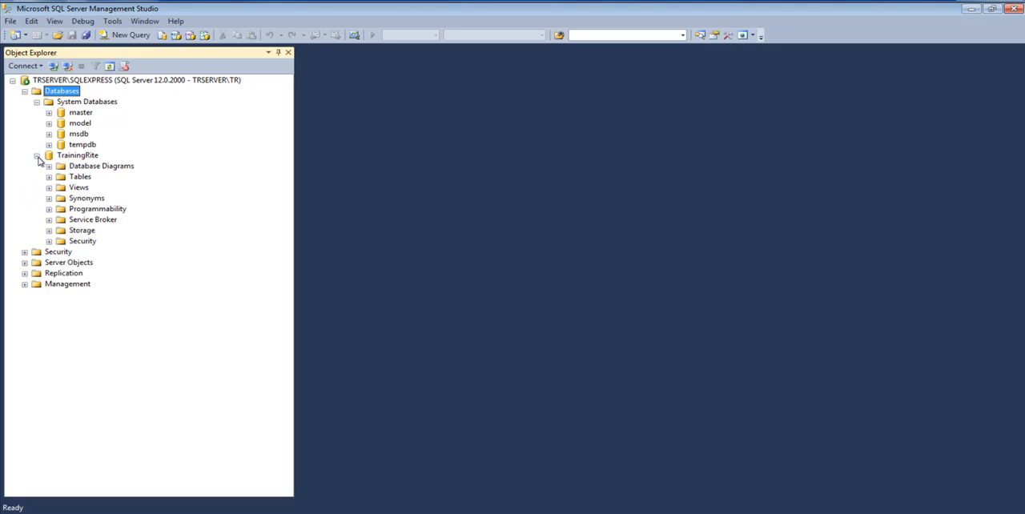
click(48, 176)
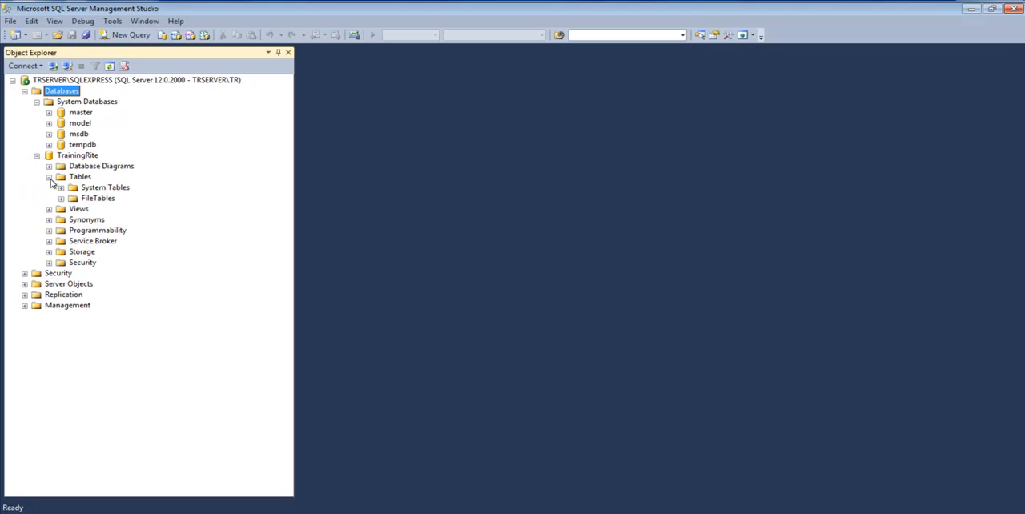
click(80, 176)
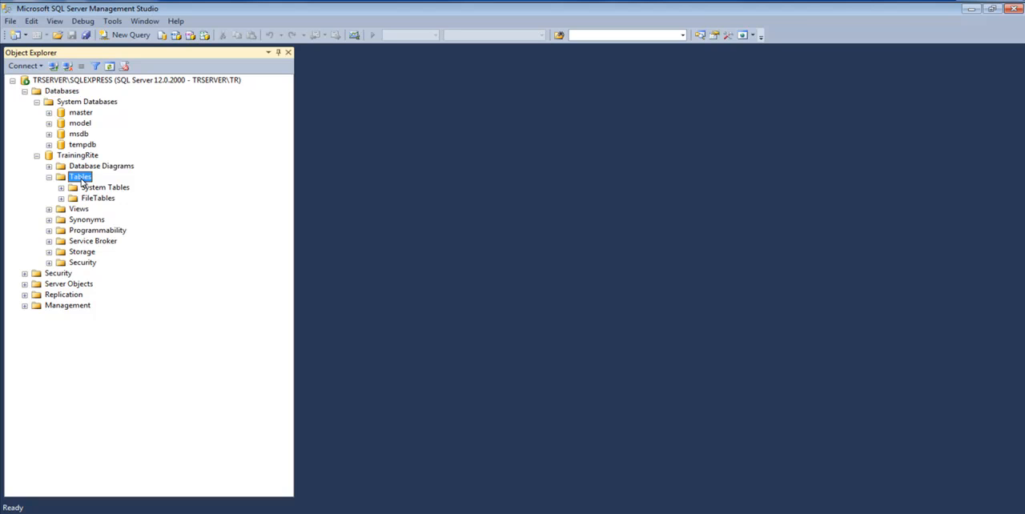
right_click(80, 176)
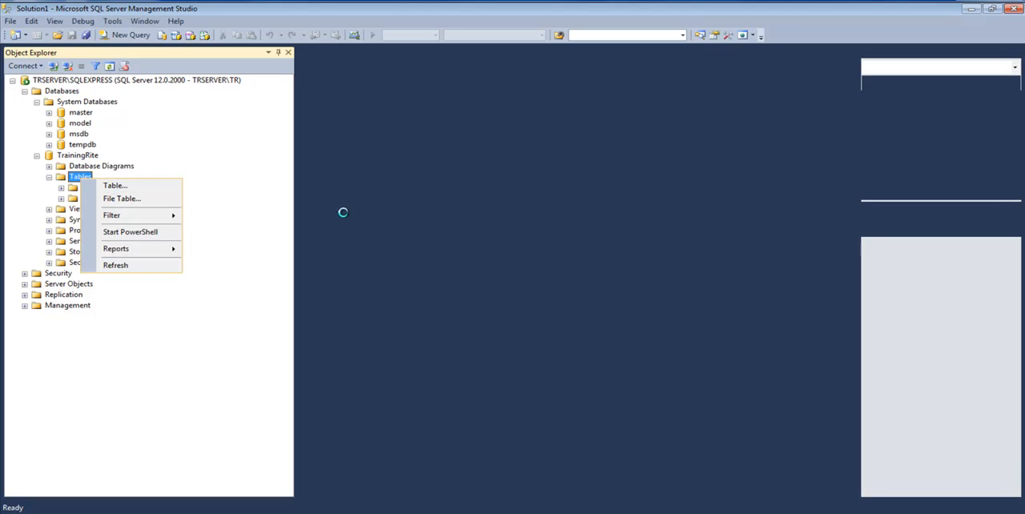
click(115, 186)
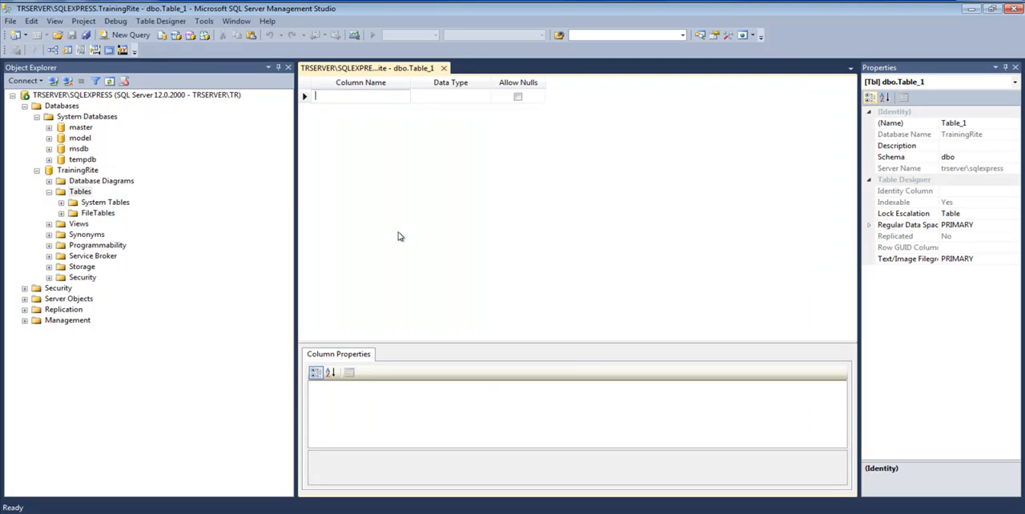
Add a non-nullable int column named ID
text(ID)
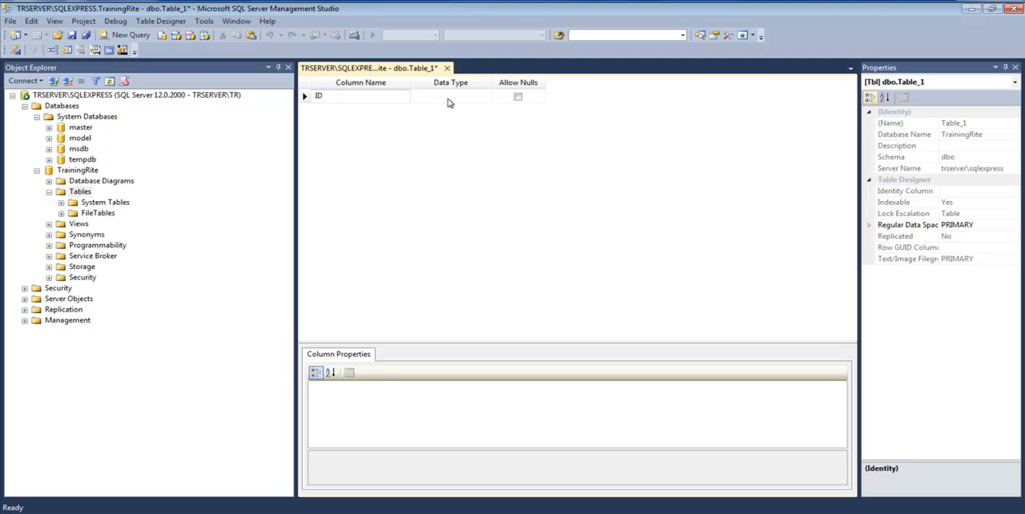
click(448, 96)
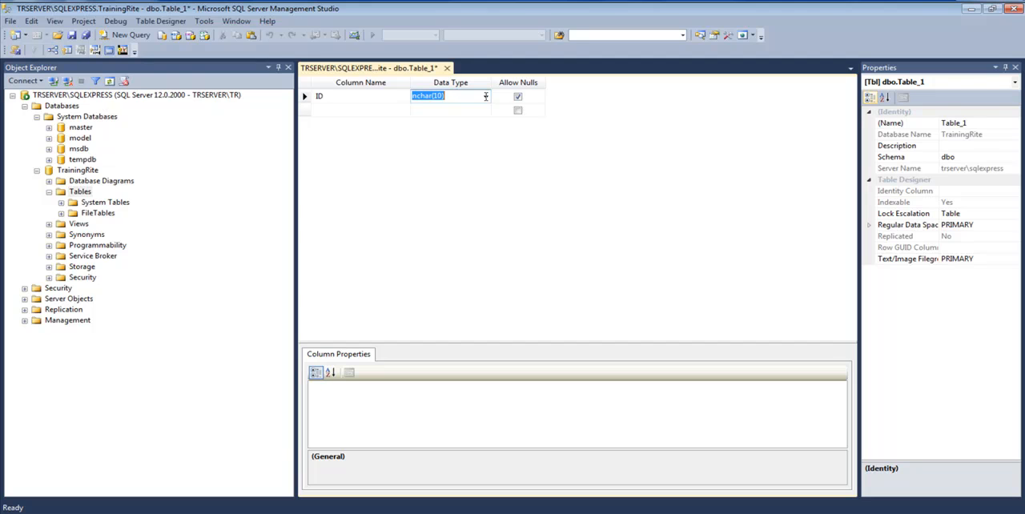
click(485, 97)
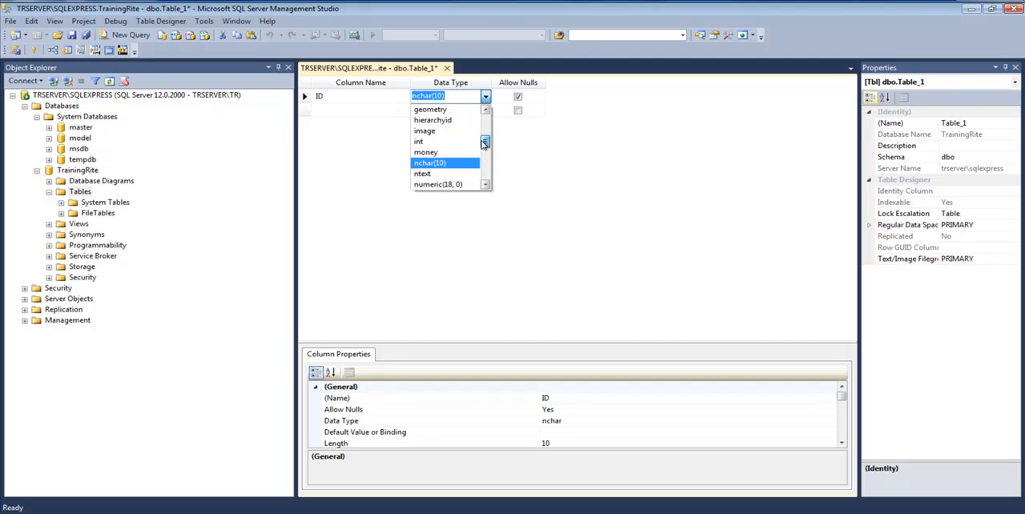
click(418, 141)
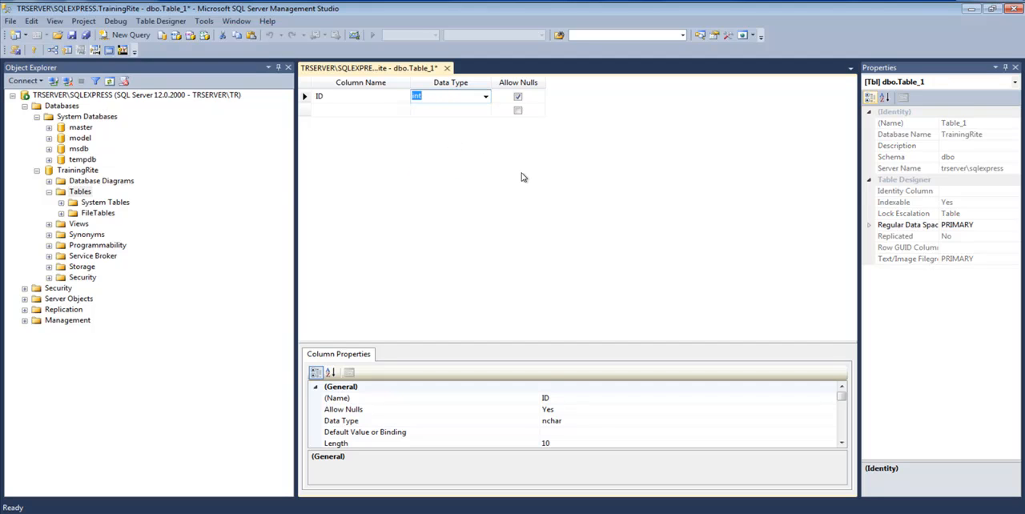
click(519, 96)
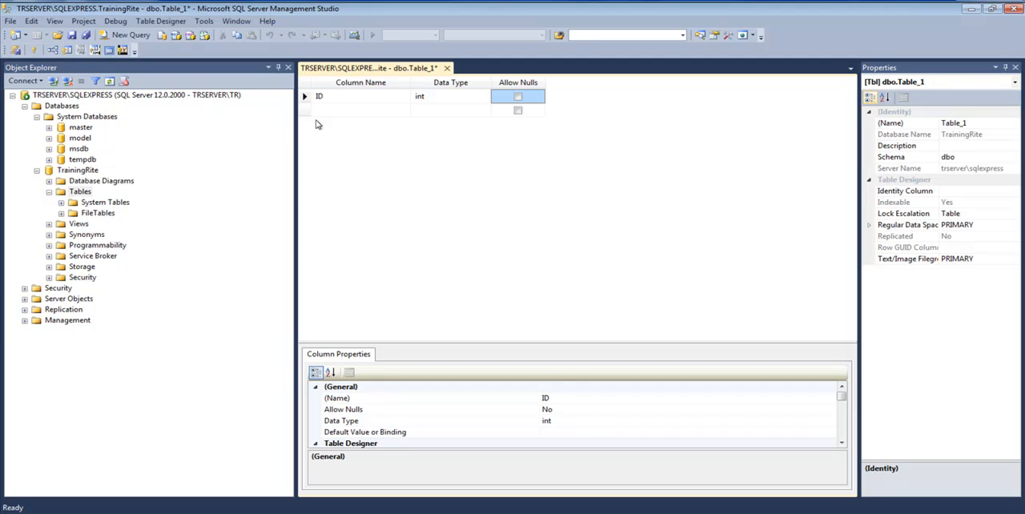
mouse_move(33, 50)
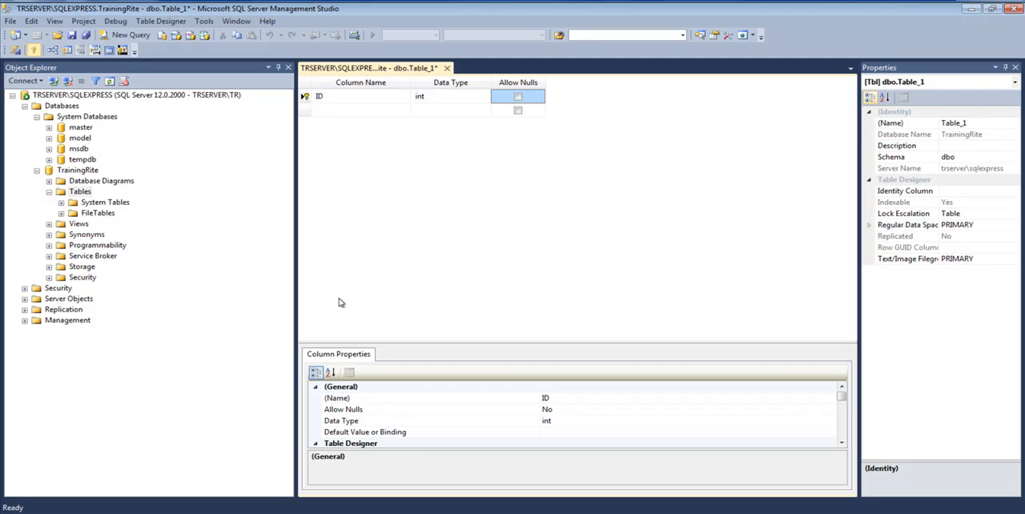
mouse_move(541, 343)
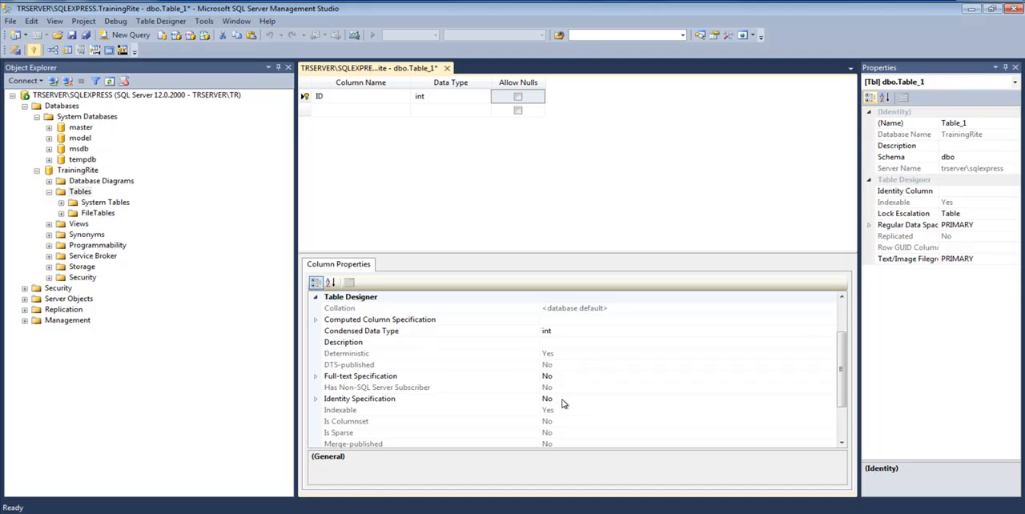
Set ID's Identity Specification so it is an identity column
click(359, 399)
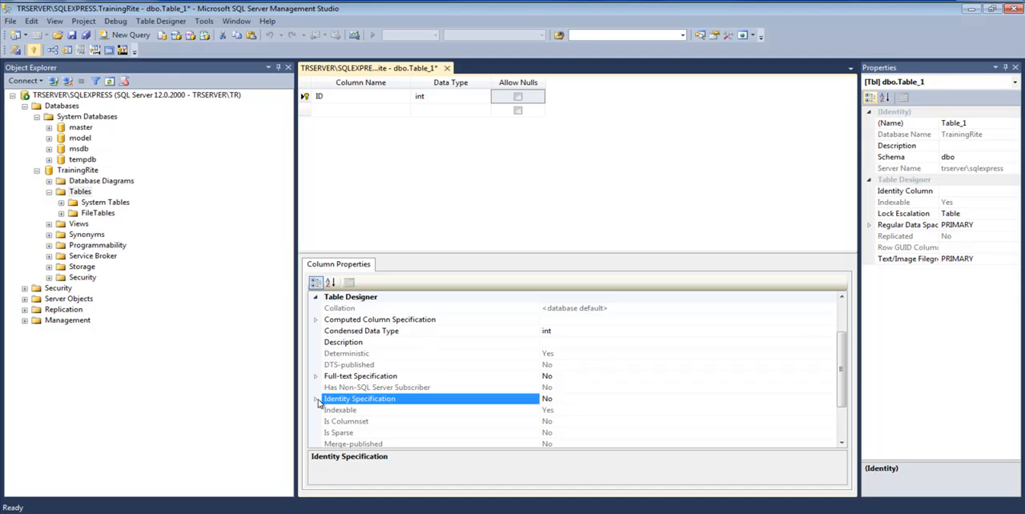
click(316, 399)
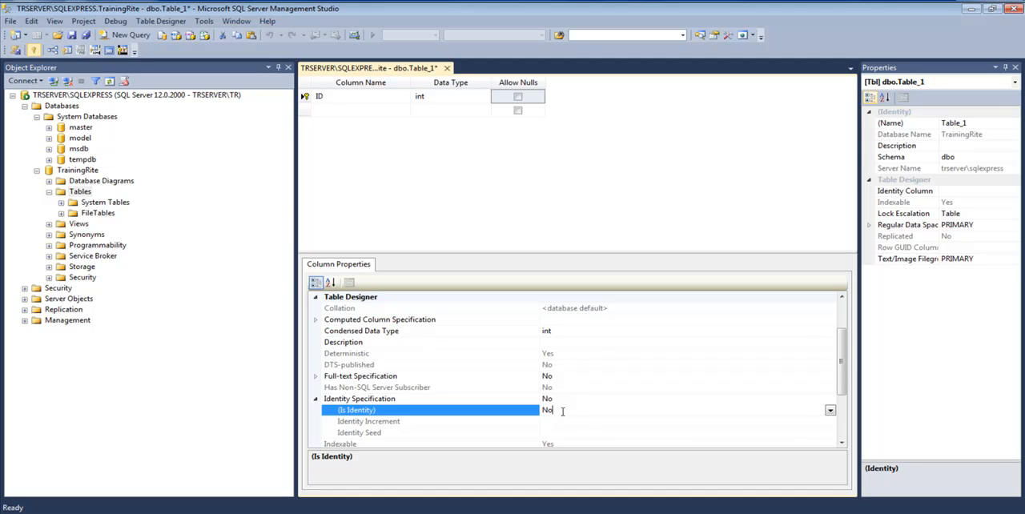
mouse_move(593, 428)
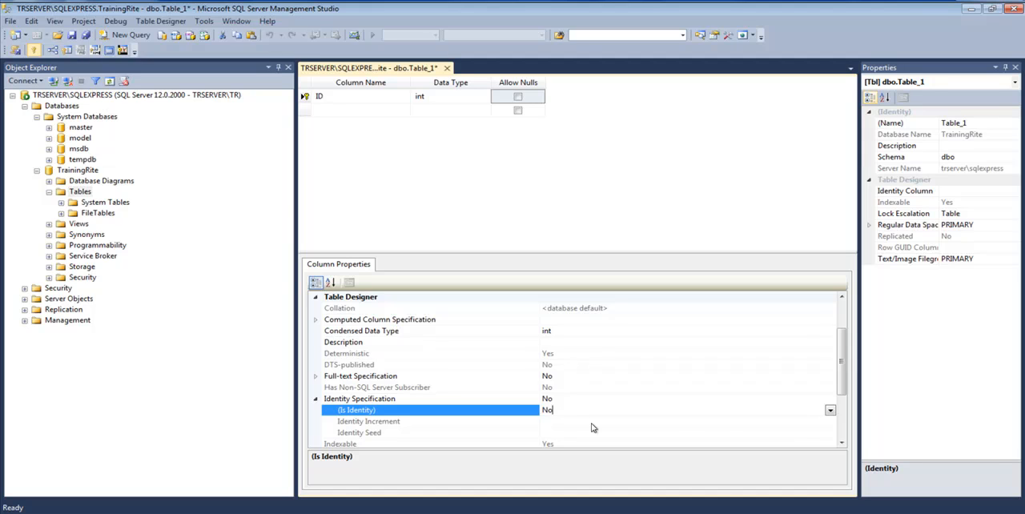
click(830, 411)
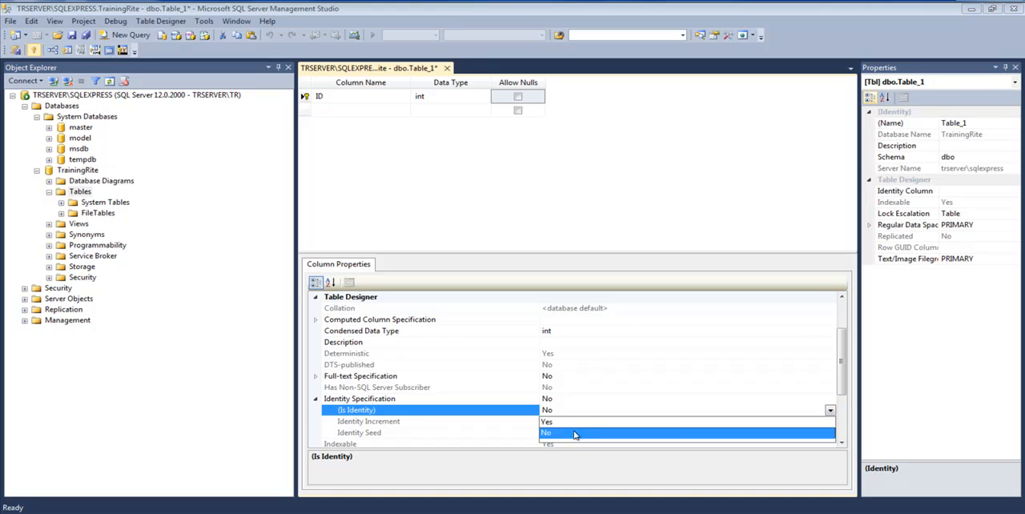
click(548, 422)
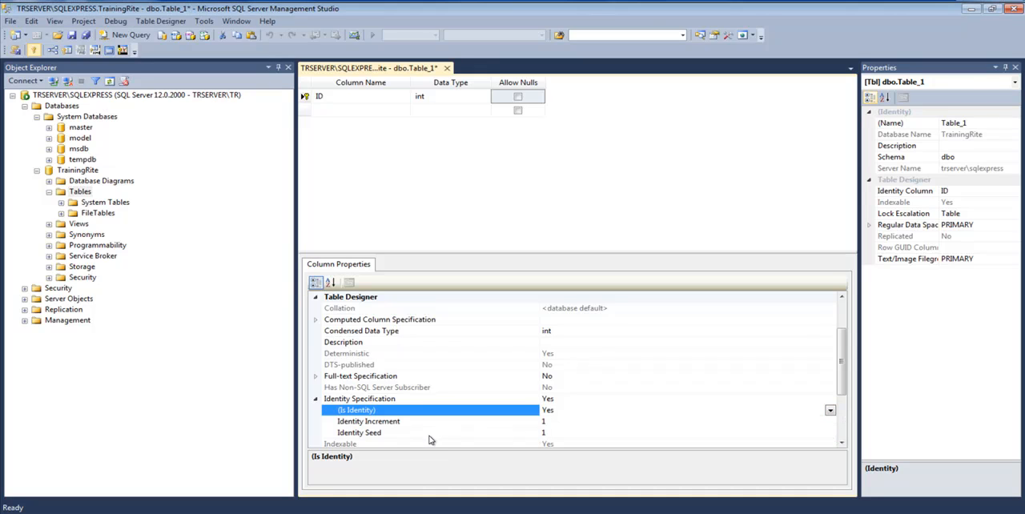
mouse_move(548, 440)
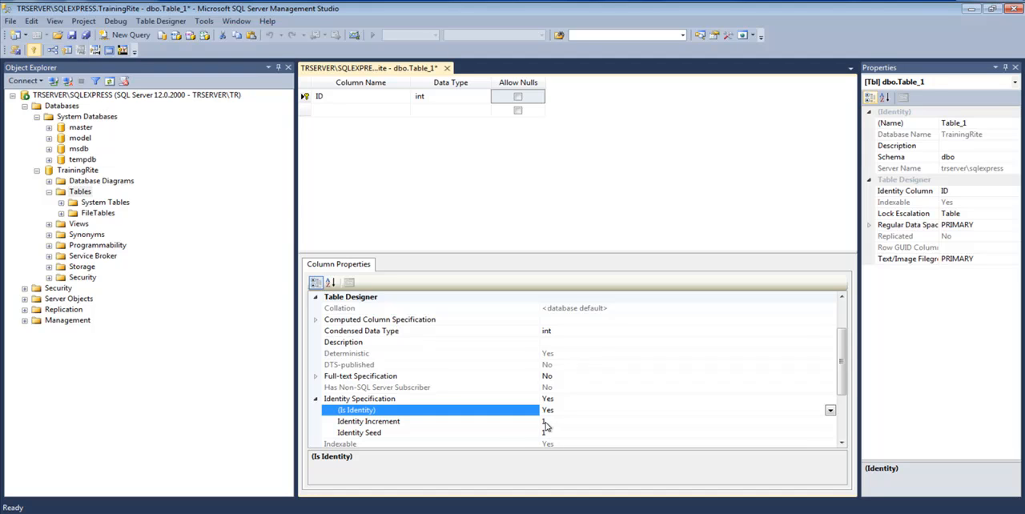
Start saving the table, then cancel the Choose Name dialog and dismiss the message
click(74, 34)
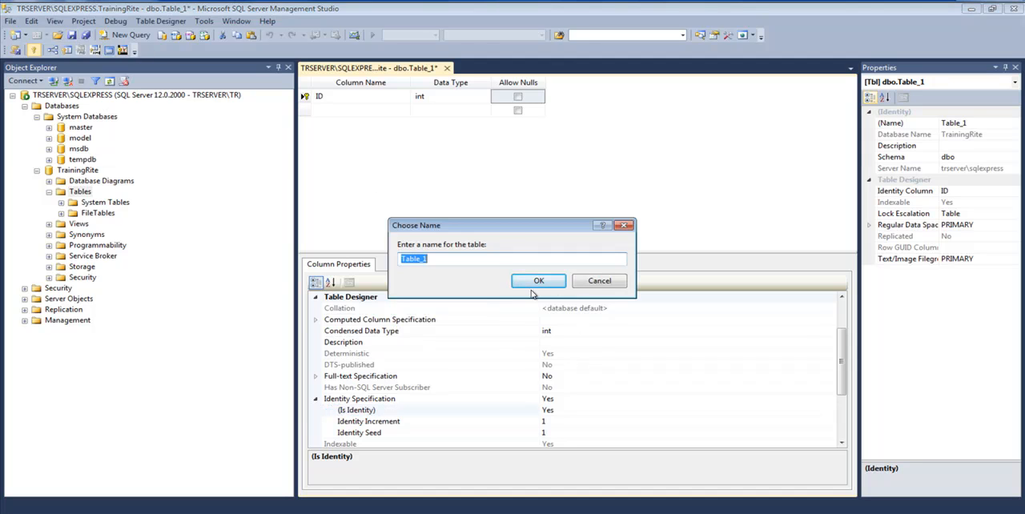
click(599, 280)
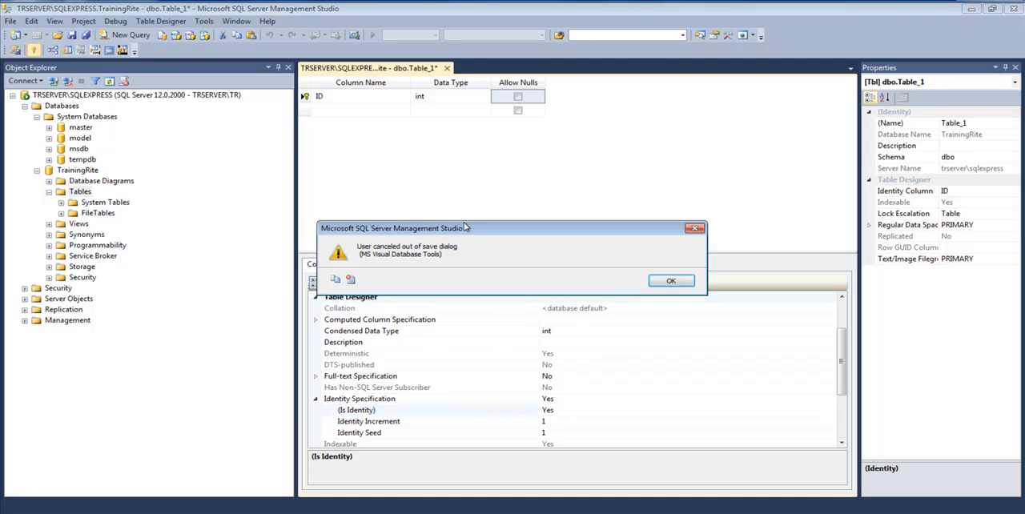
click(671, 280)
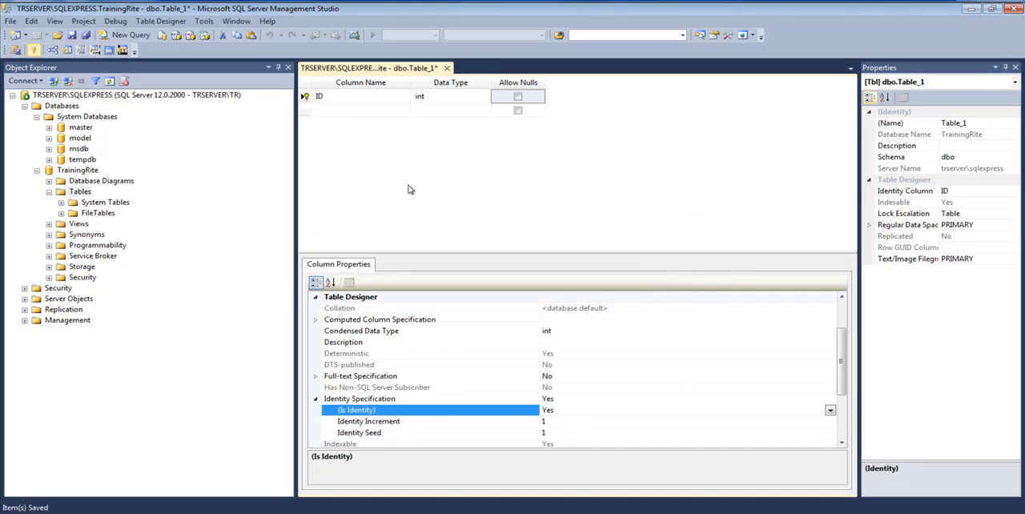
Add browsertype nchar(10) and custmphone varchar(10) columns, taking names from the test code
click(360, 109)
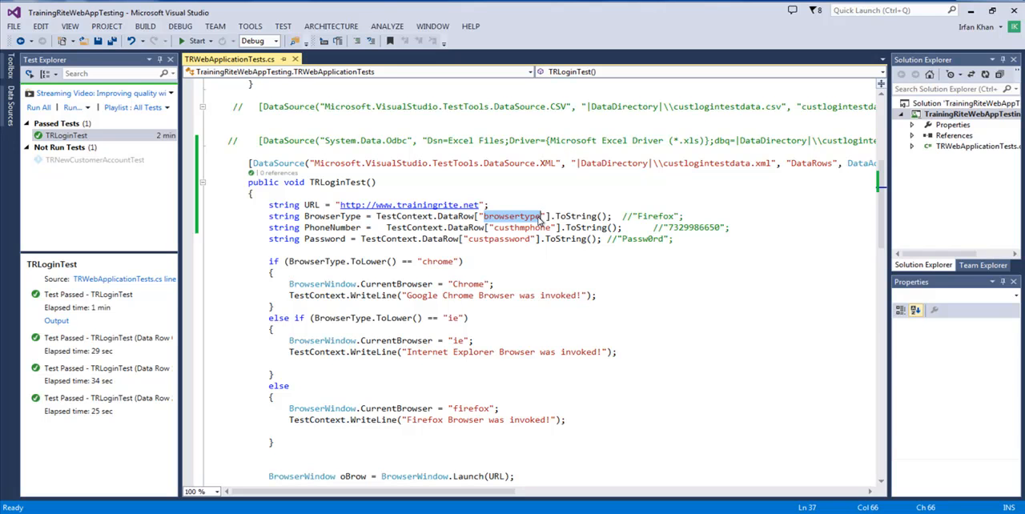
mouse_move(538, 221)
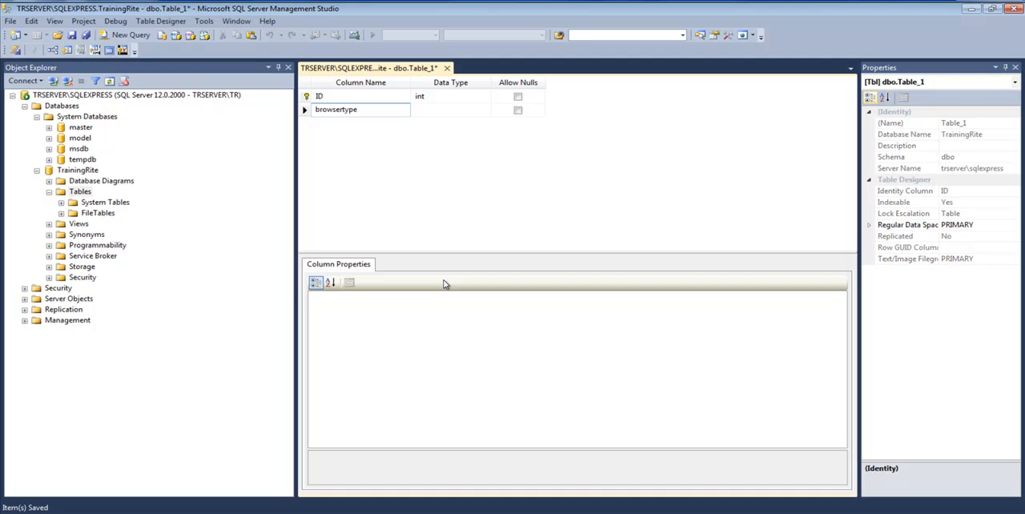
text(nchar(10))
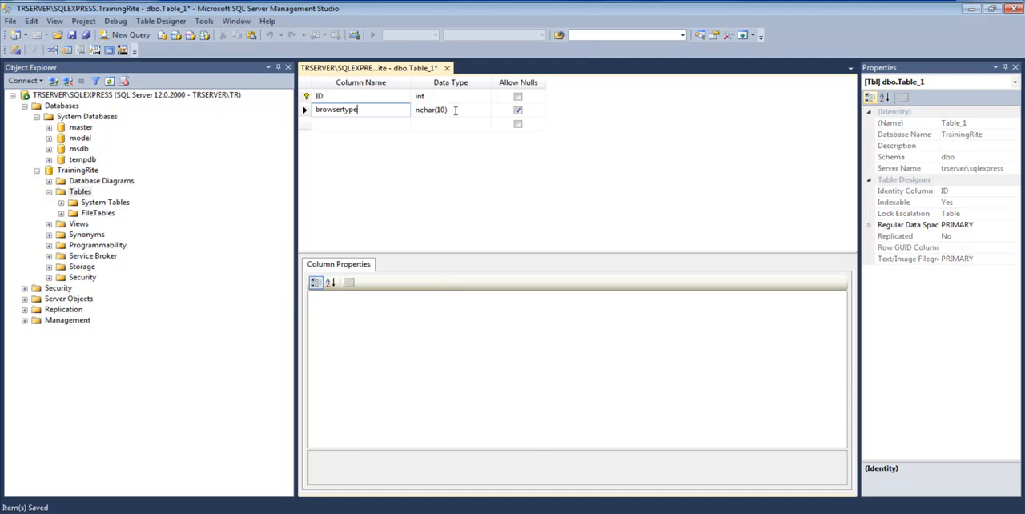
click(449, 109)
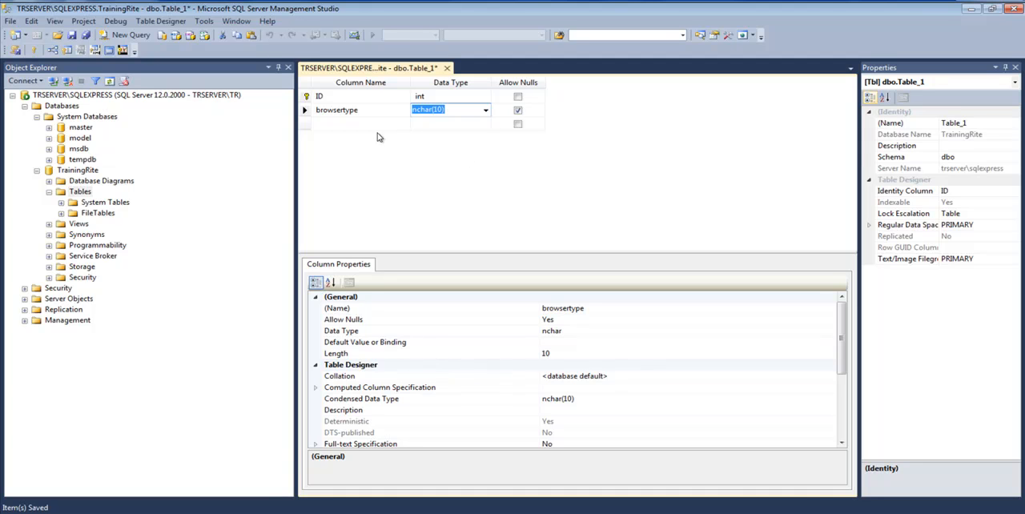
click(361, 123)
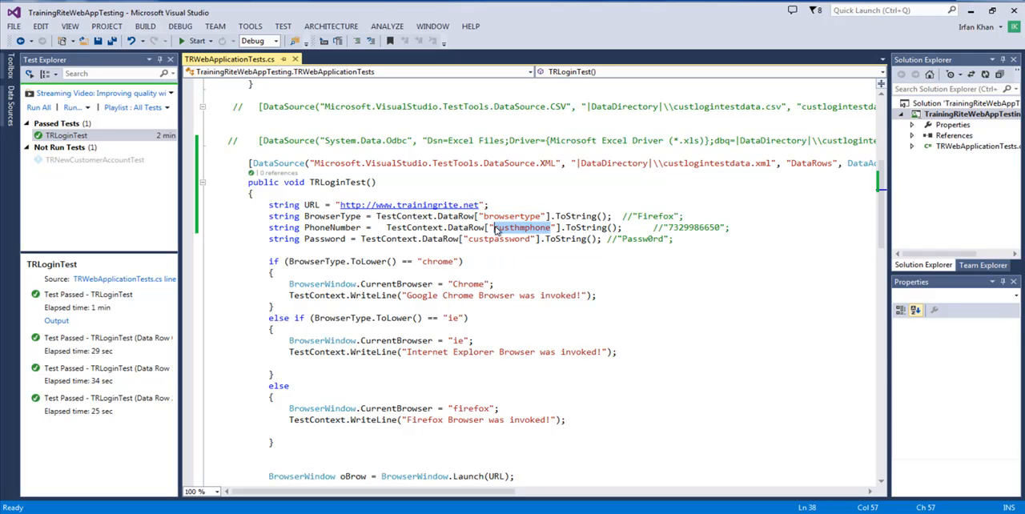
double_click(521, 227)
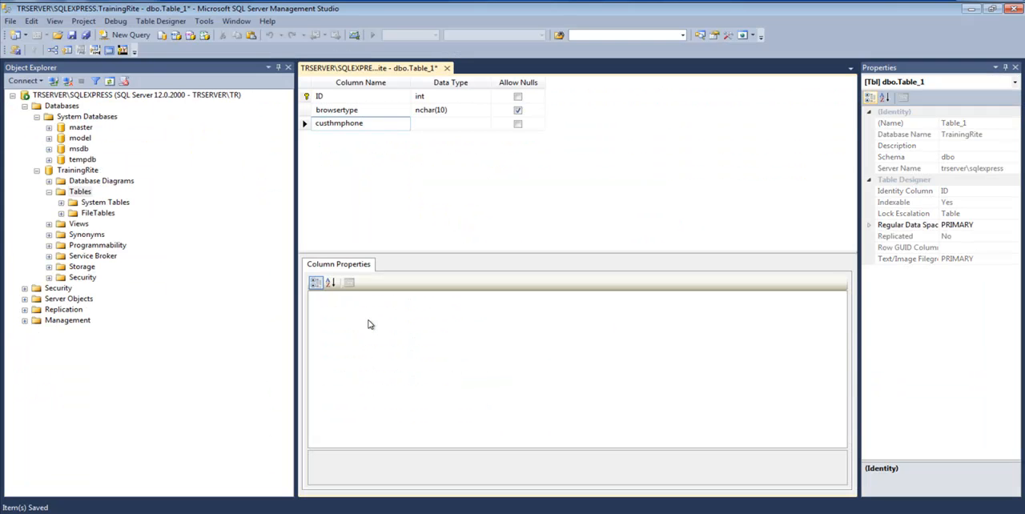
click(449, 122)
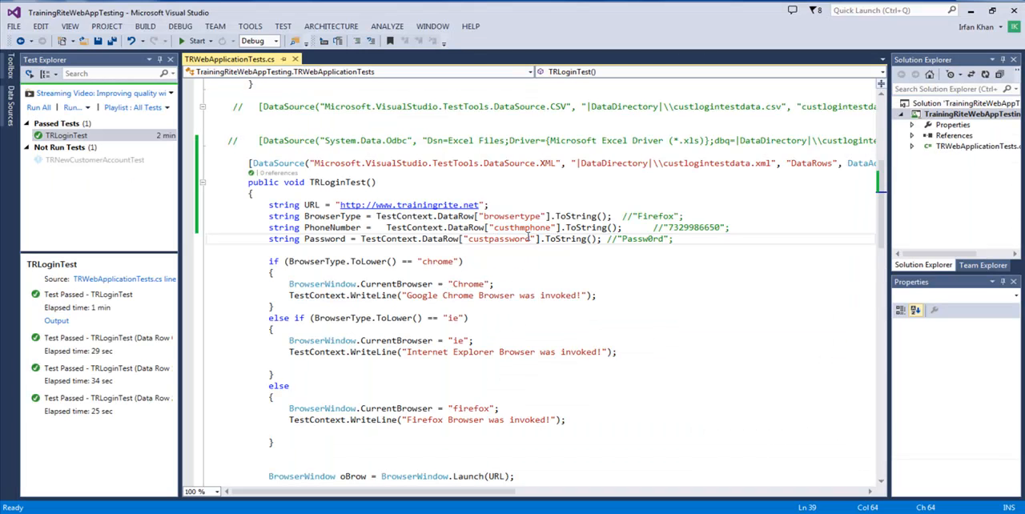
Add a custpassword varchar(25) column, copied from the test code's field name
double_click(499, 239)
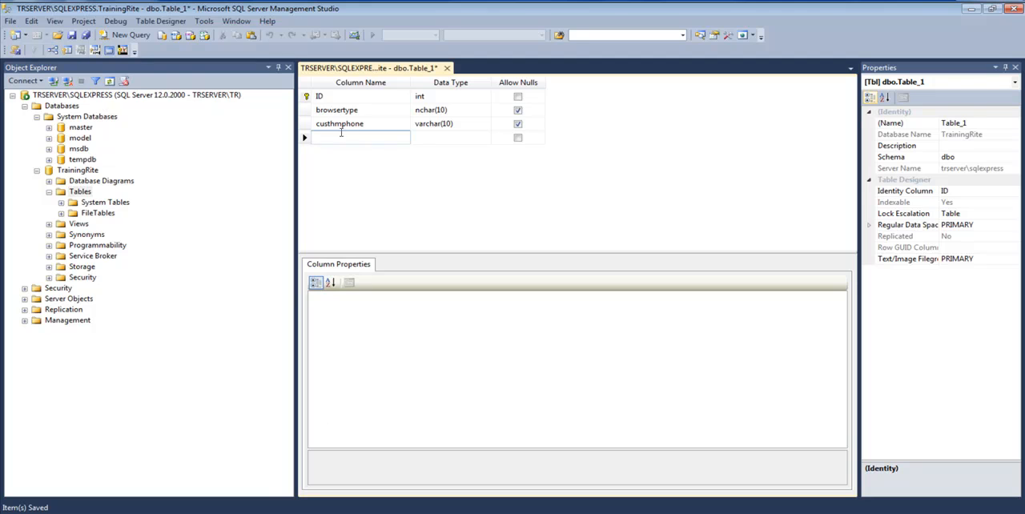
text(custpassword)
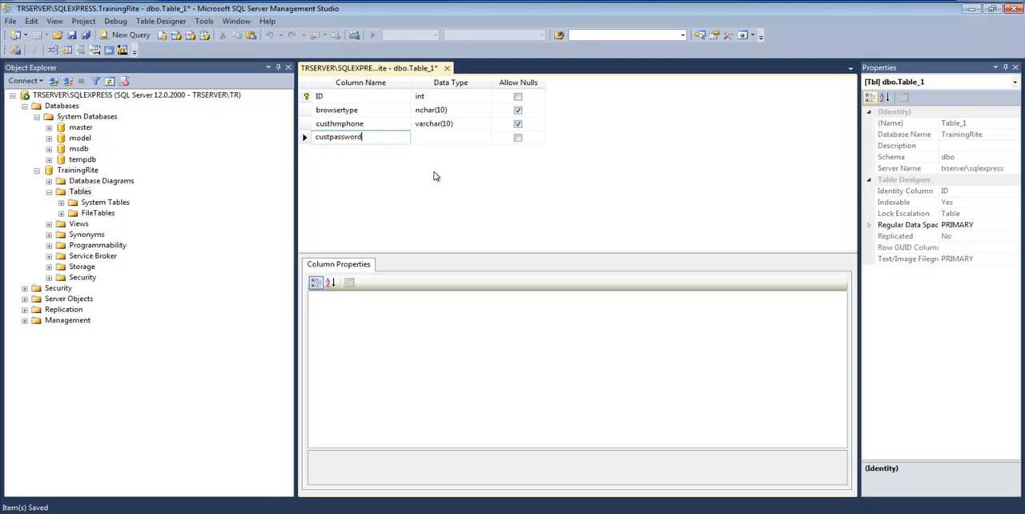
click(449, 136)
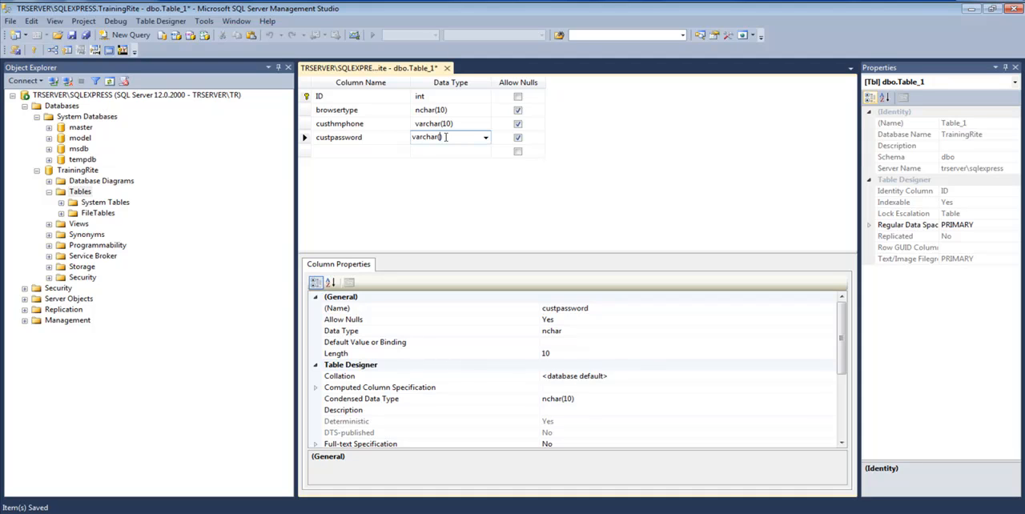
text(25)
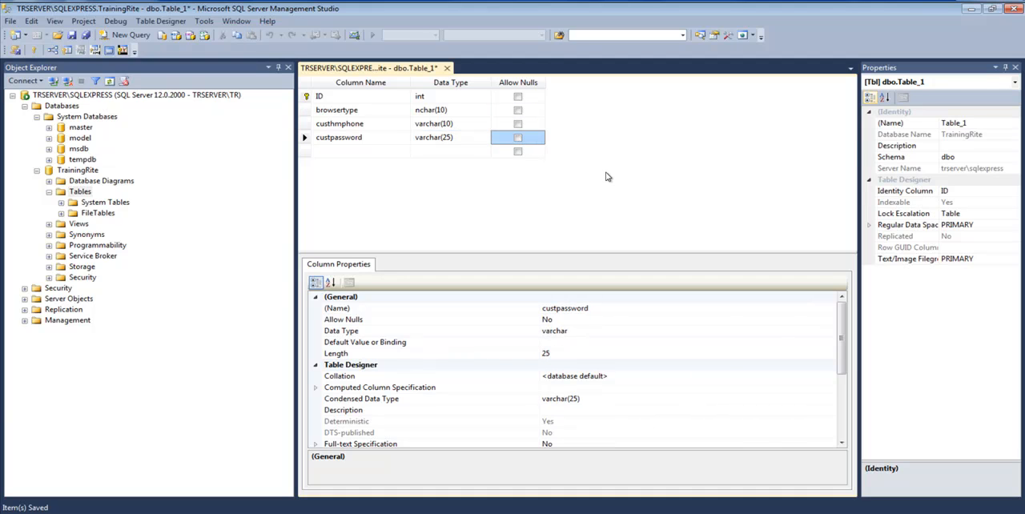
mouse_move(360, 130)
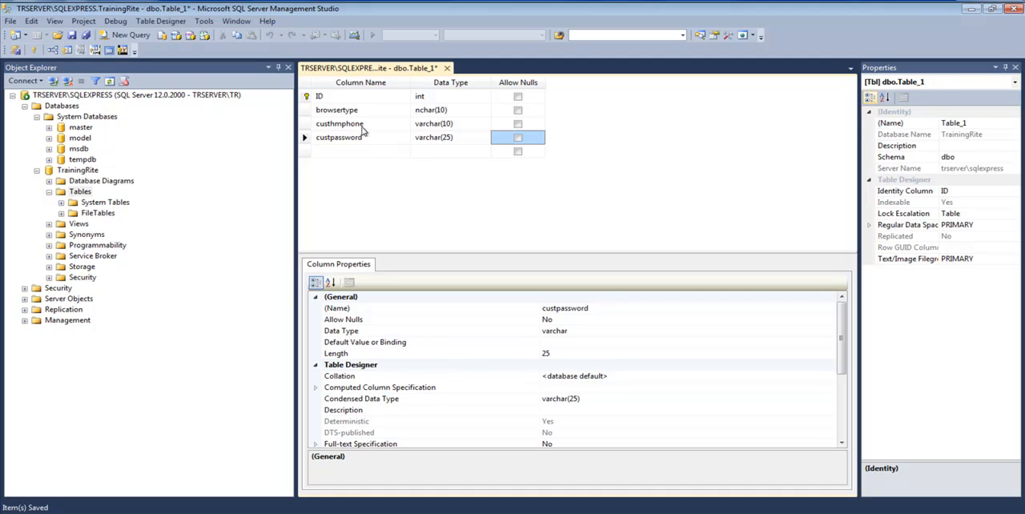
mouse_move(212, 122)
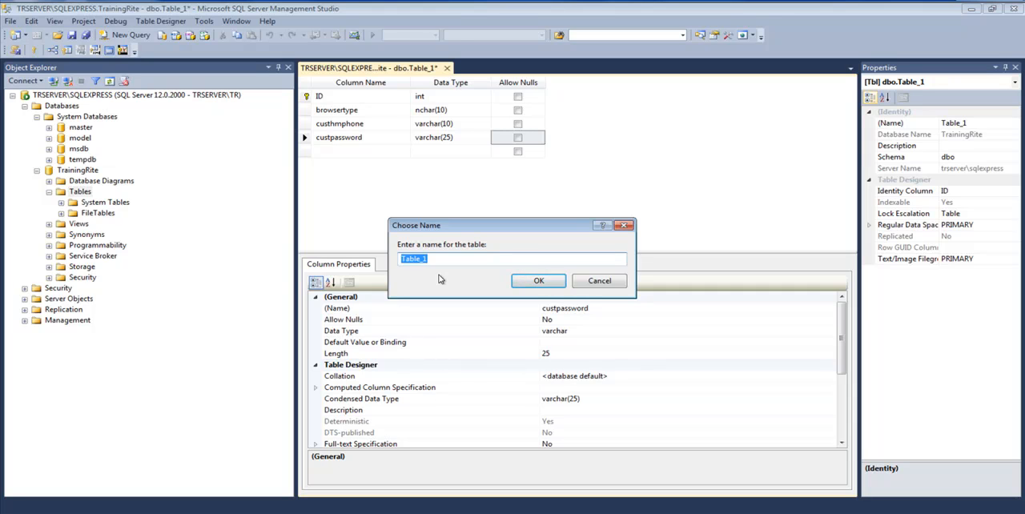
Name the table CustLoginTestData in the Choose Name dialog and confirm the save
text(Test)
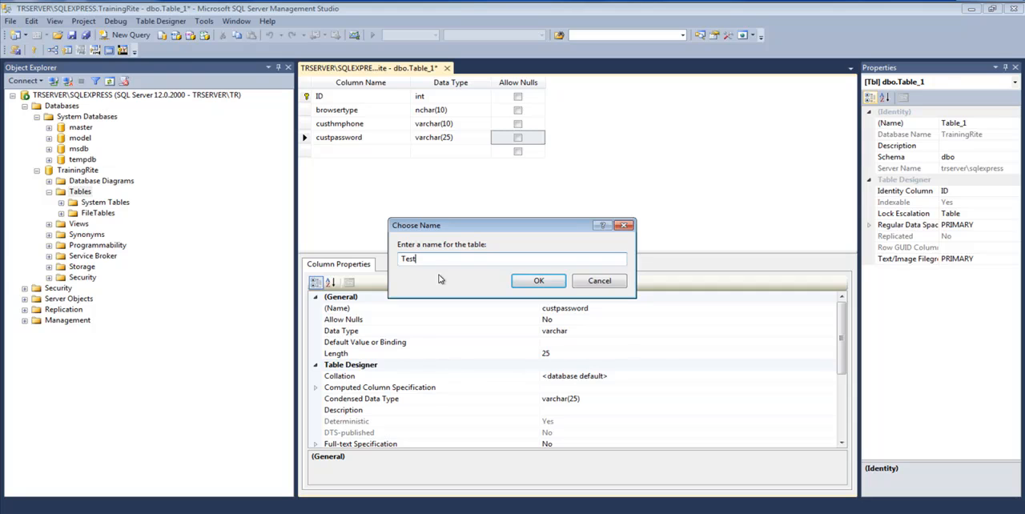
text(Data)
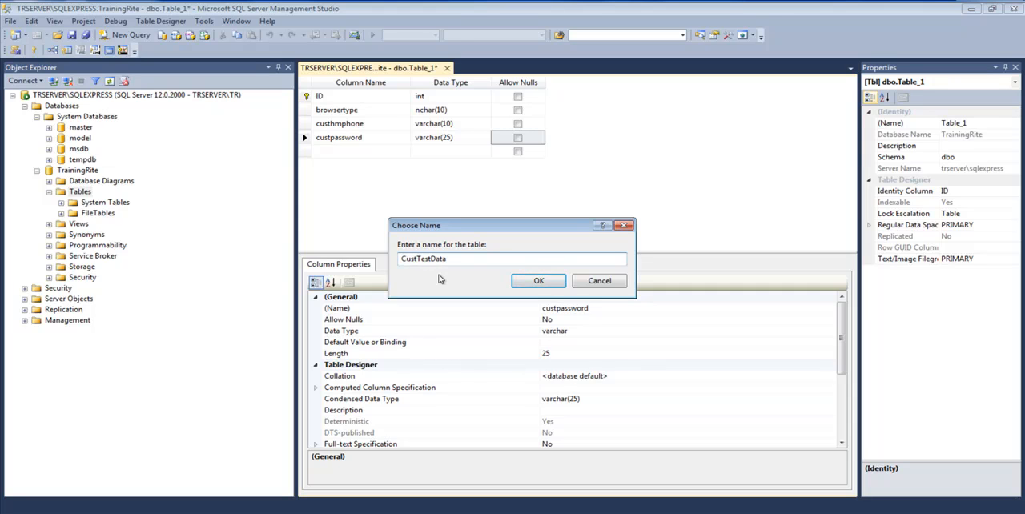
text(Login)
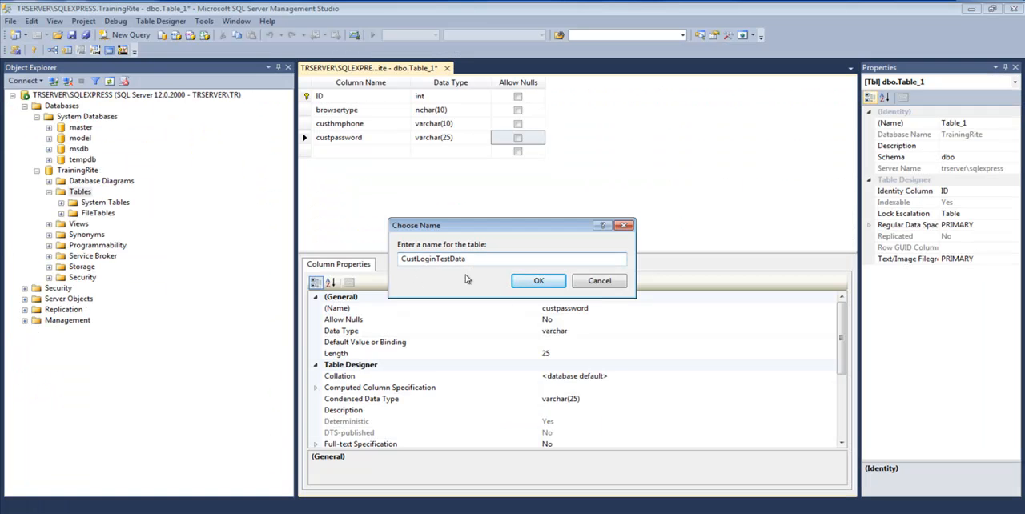
click(539, 280)
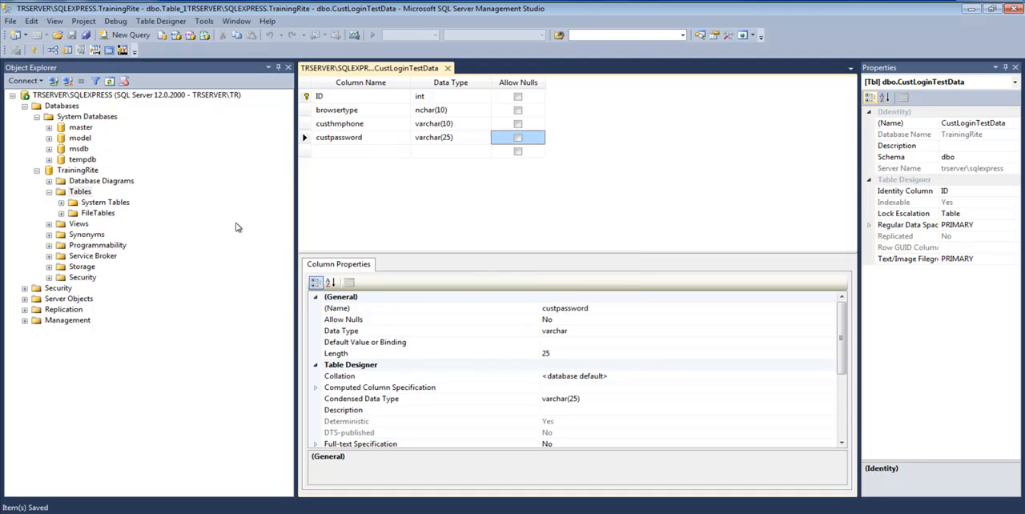
Refresh TrainingRite's tables and open dbo.CustLoginTestData with Edit Top 200 Rows
right_click(80, 193)
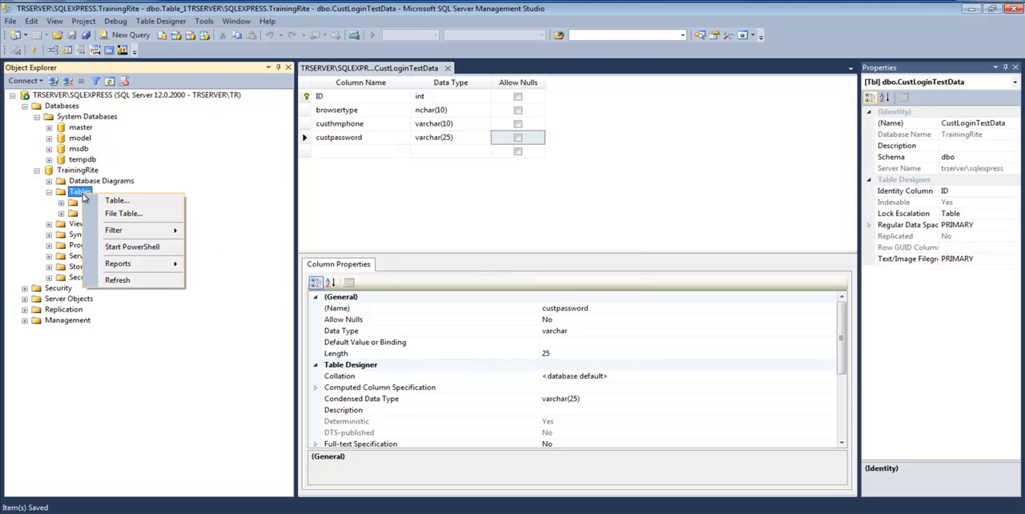
click(117, 279)
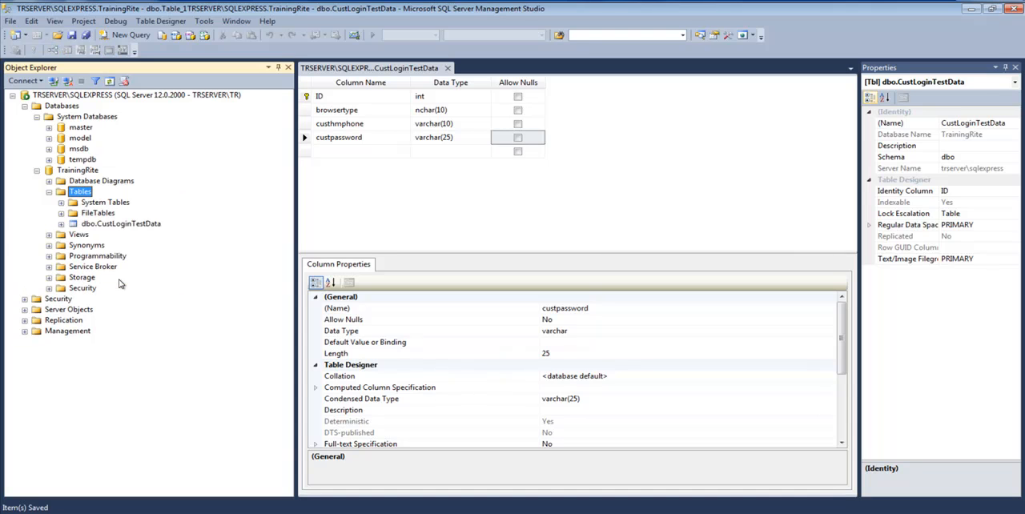
click(122, 224)
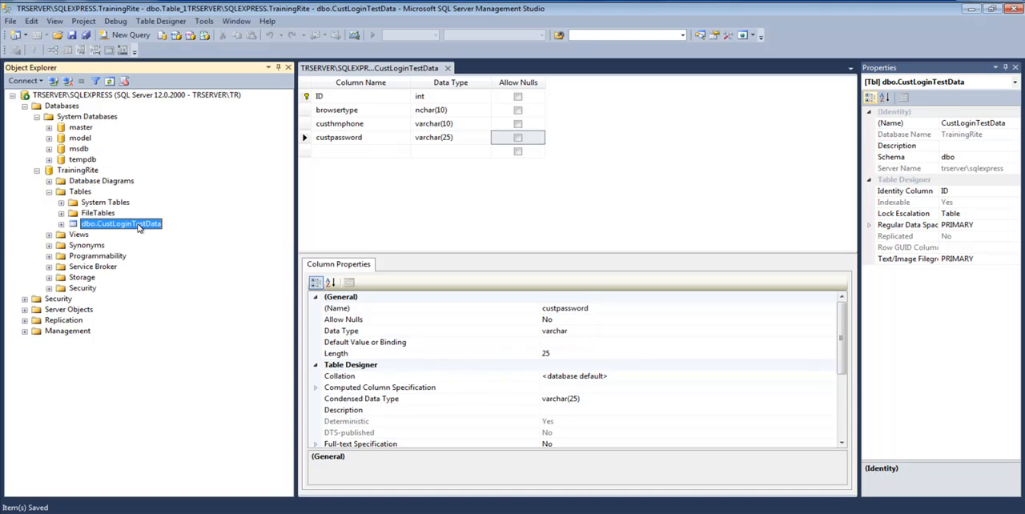
right_click(120, 223)
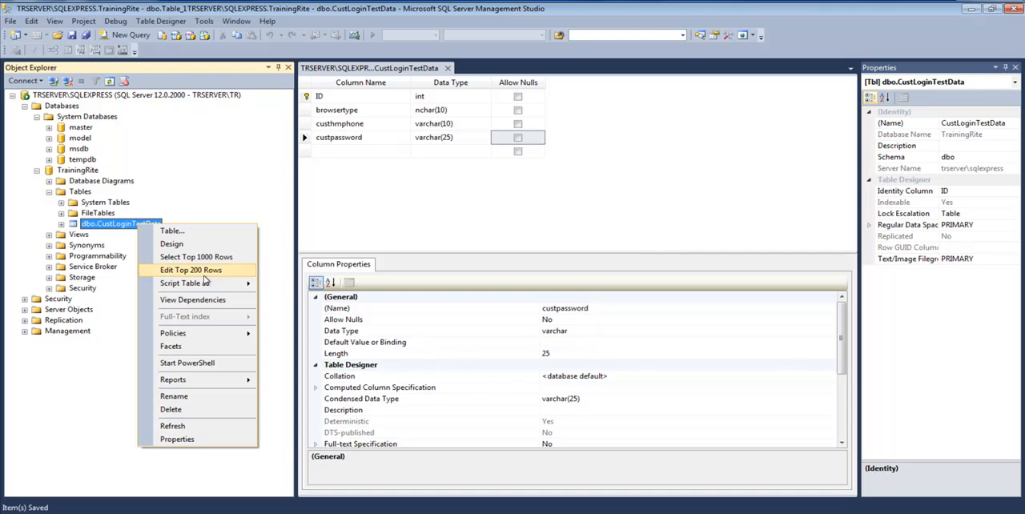
click(191, 269)
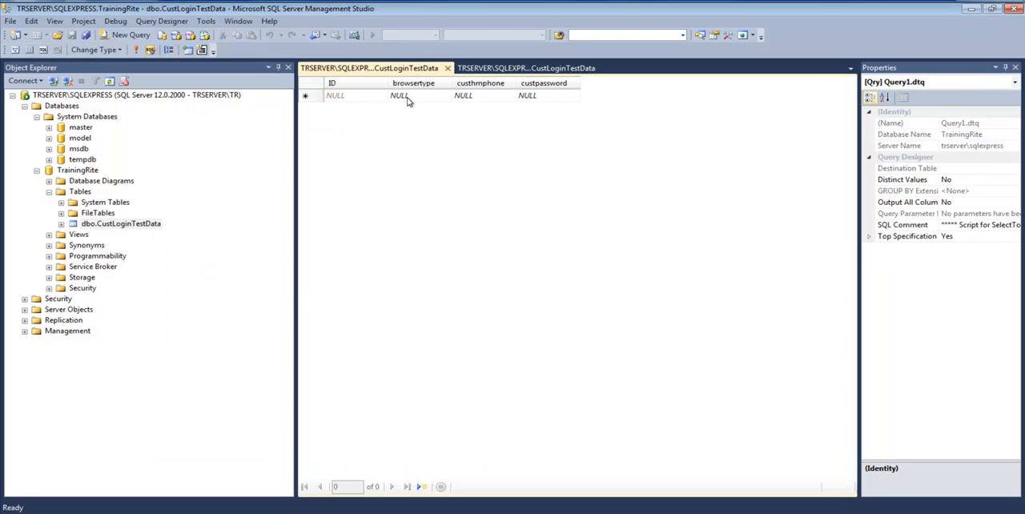
click(401, 96)
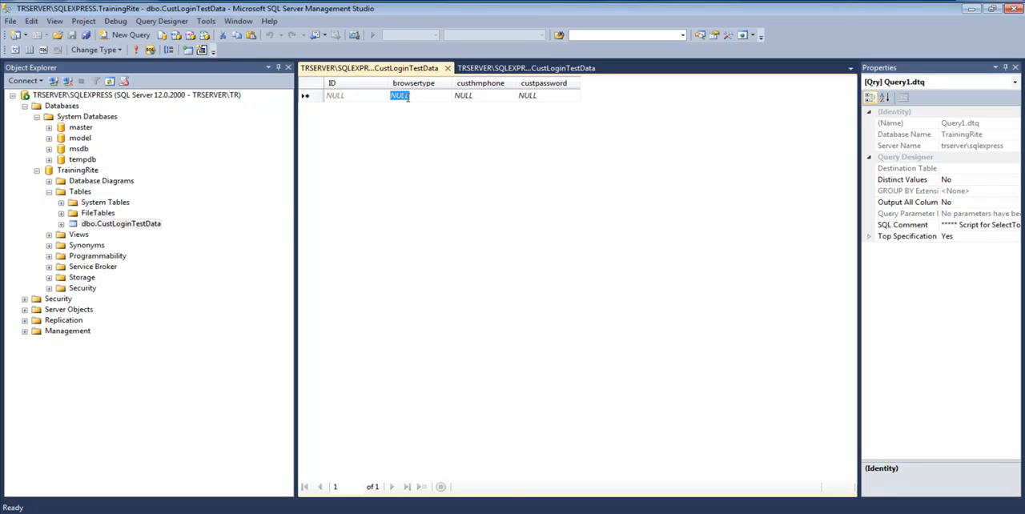
text(ie)
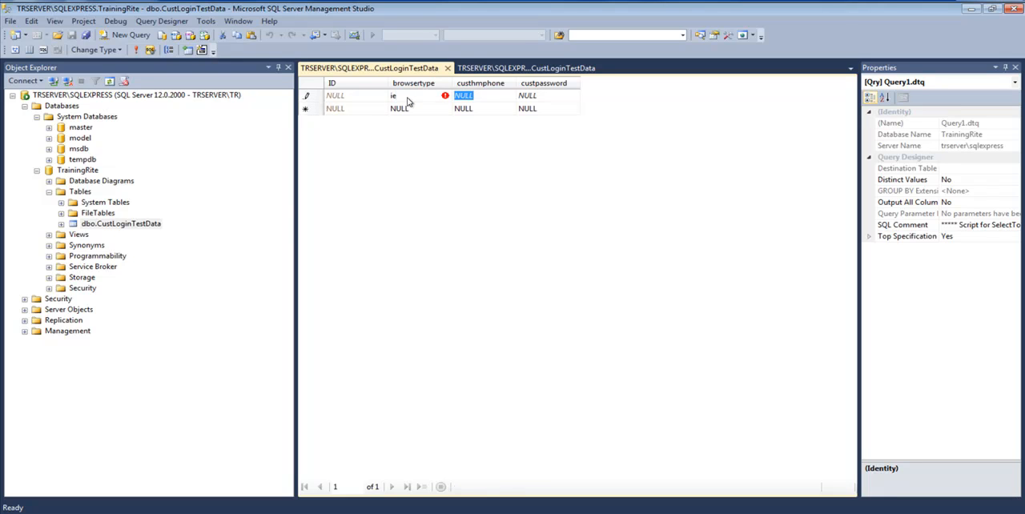
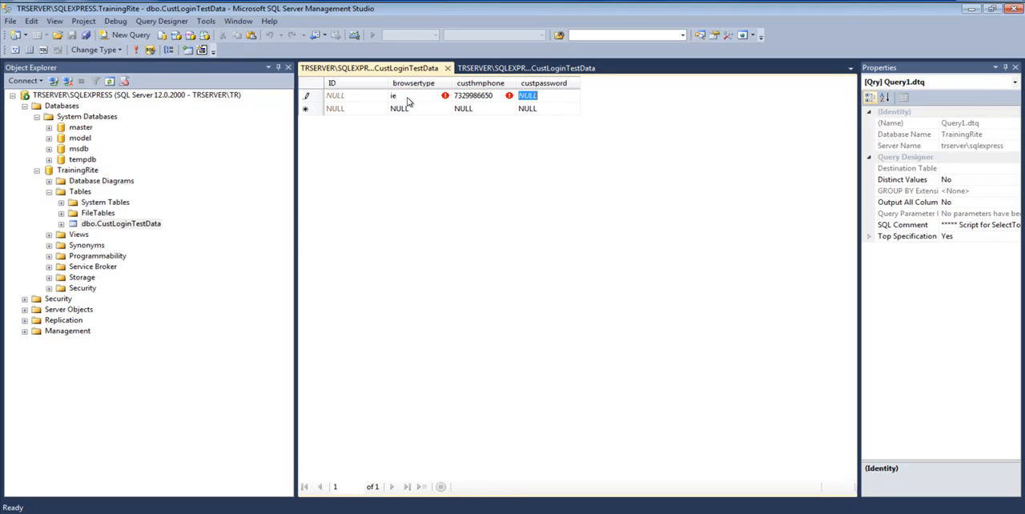
text(Passw)
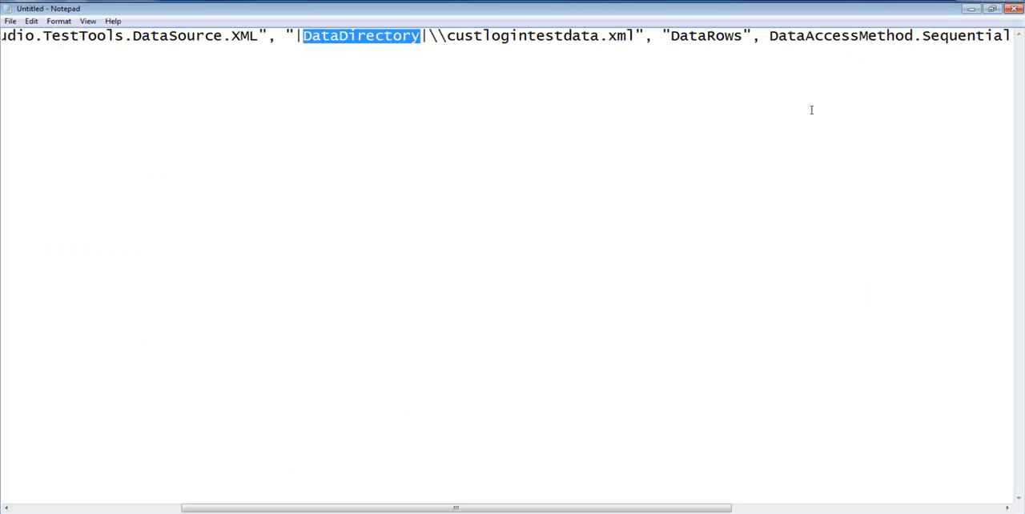
click(1012, 8)
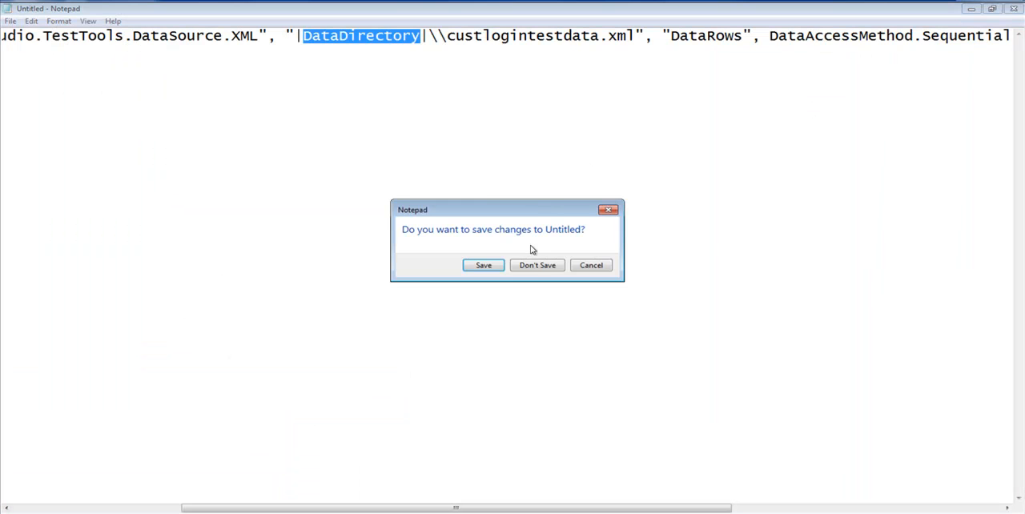
click(537, 266)
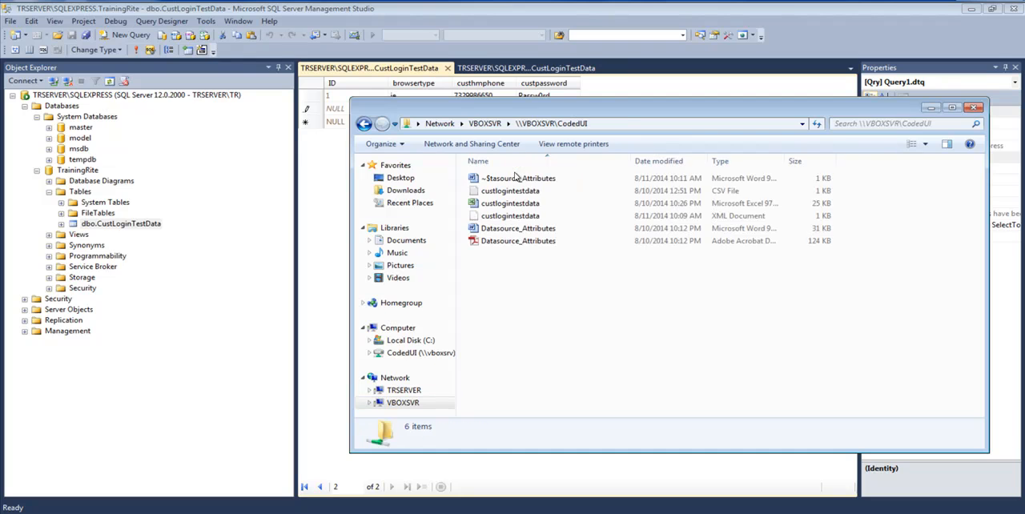
double_click(510, 191)
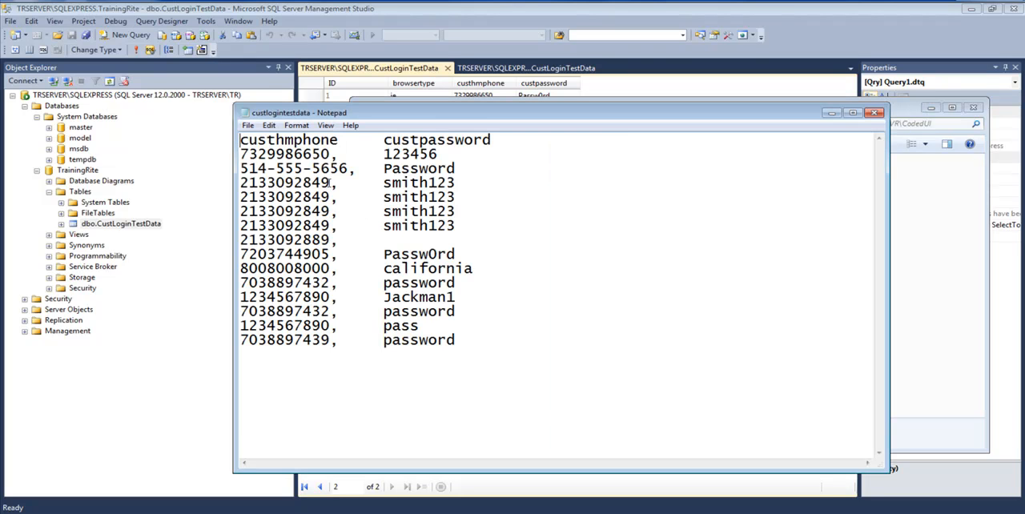
double_click(285, 182)
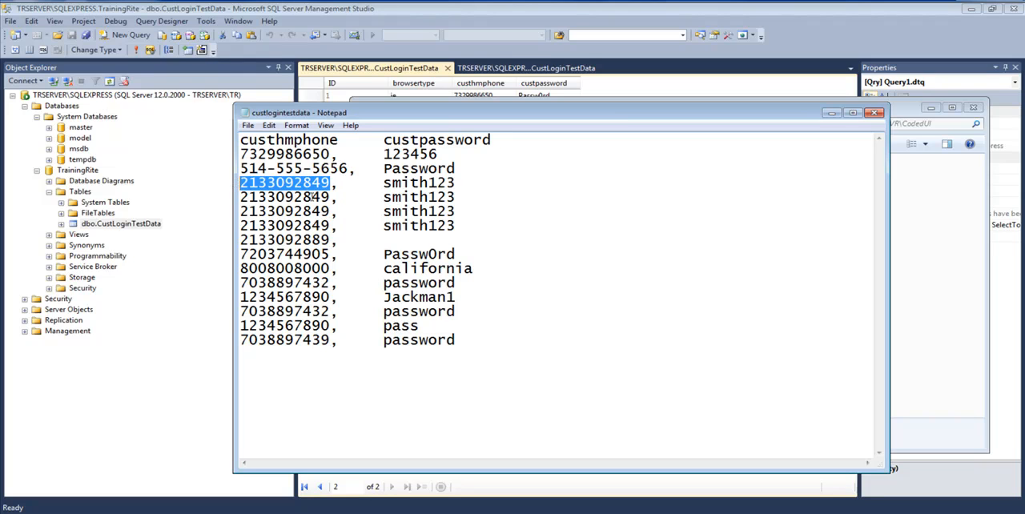
click(875, 112)
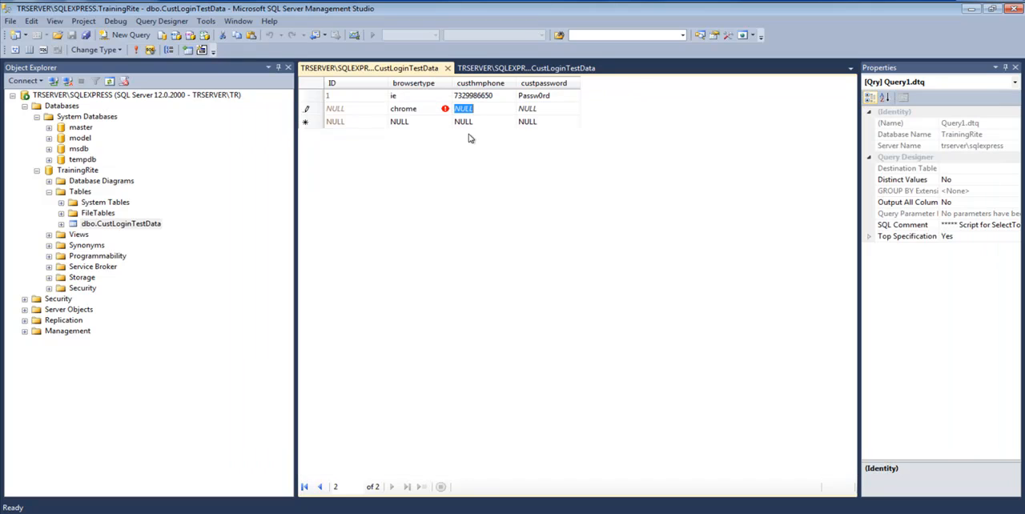
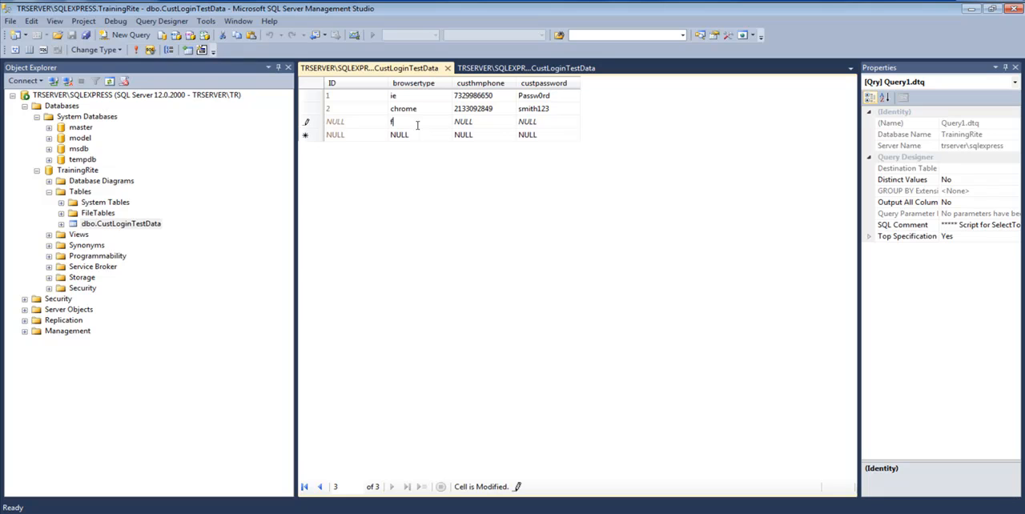
text(irefox)
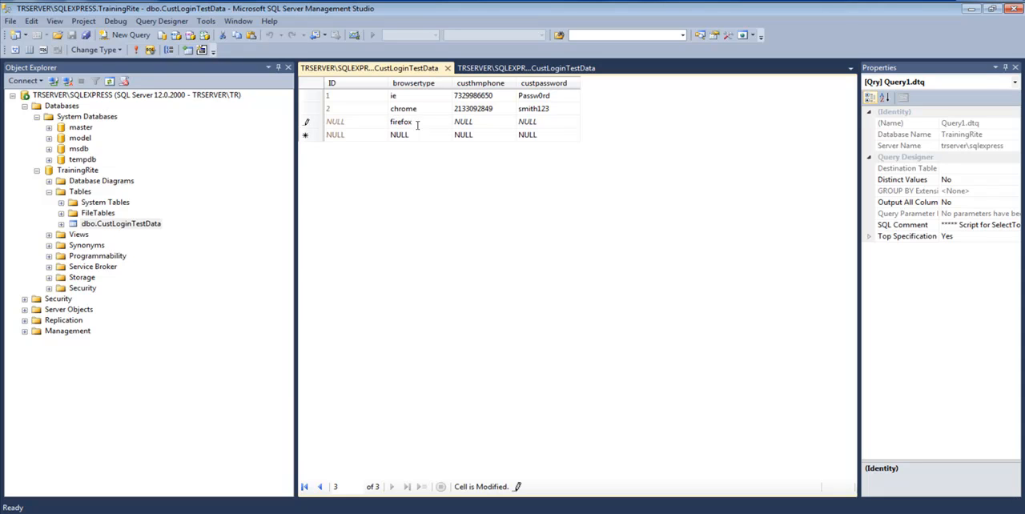
click(463, 122)
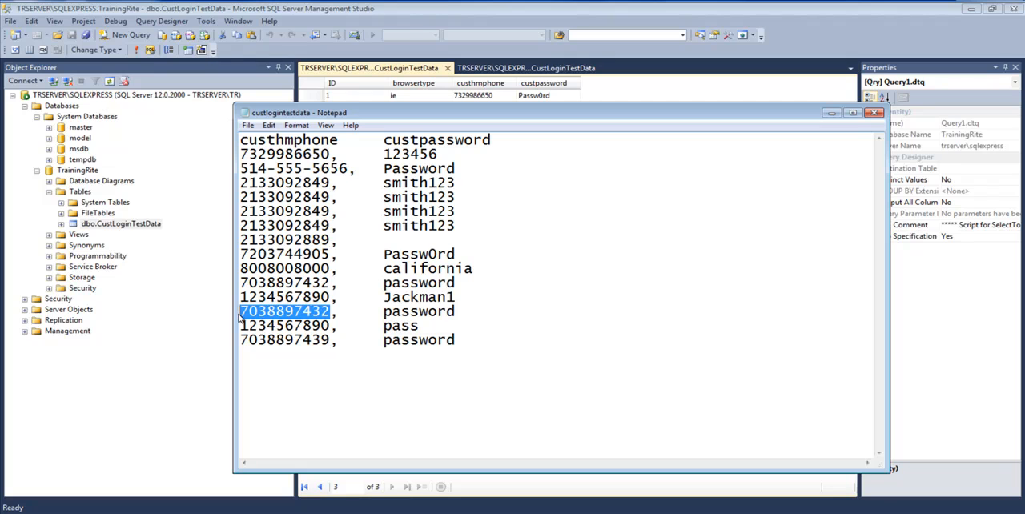
mouse_move(926, 336)
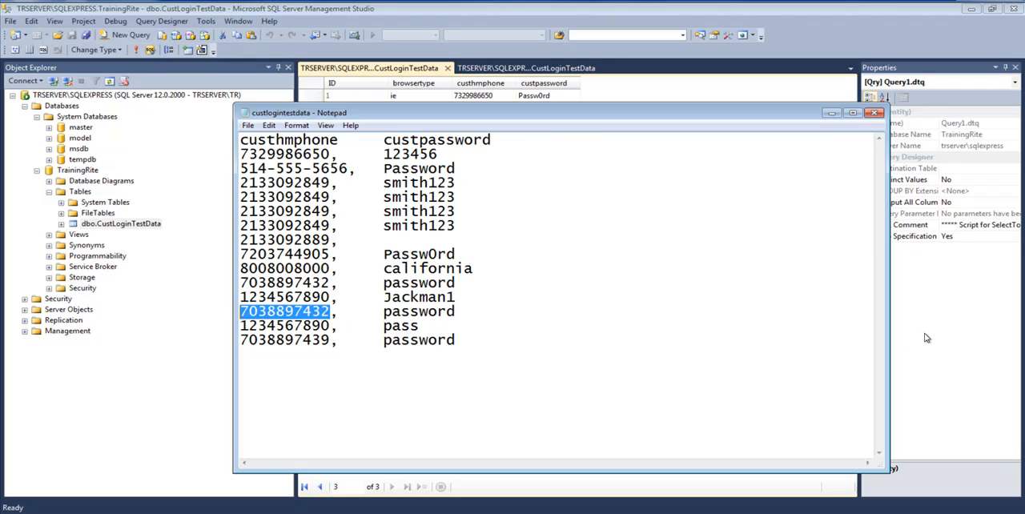
click(875, 112)
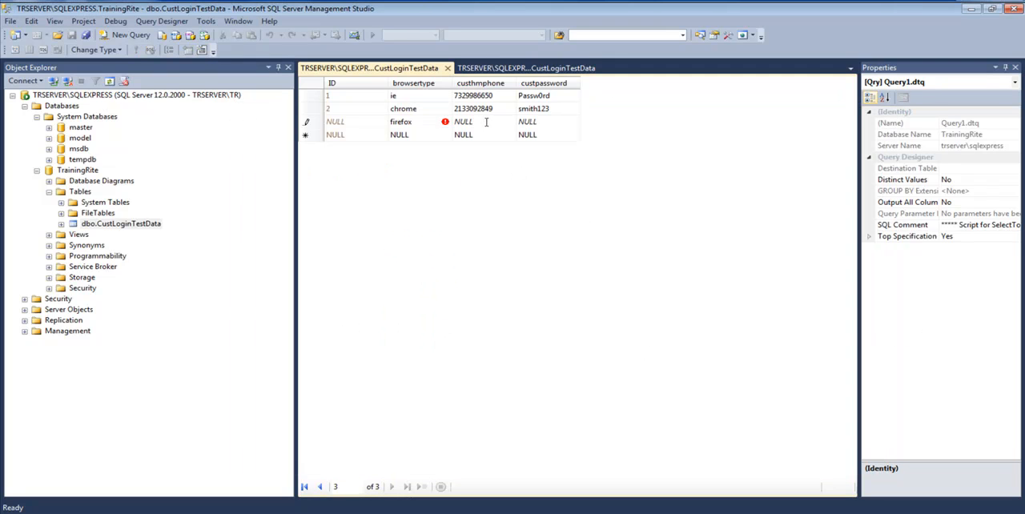
click(463, 122)
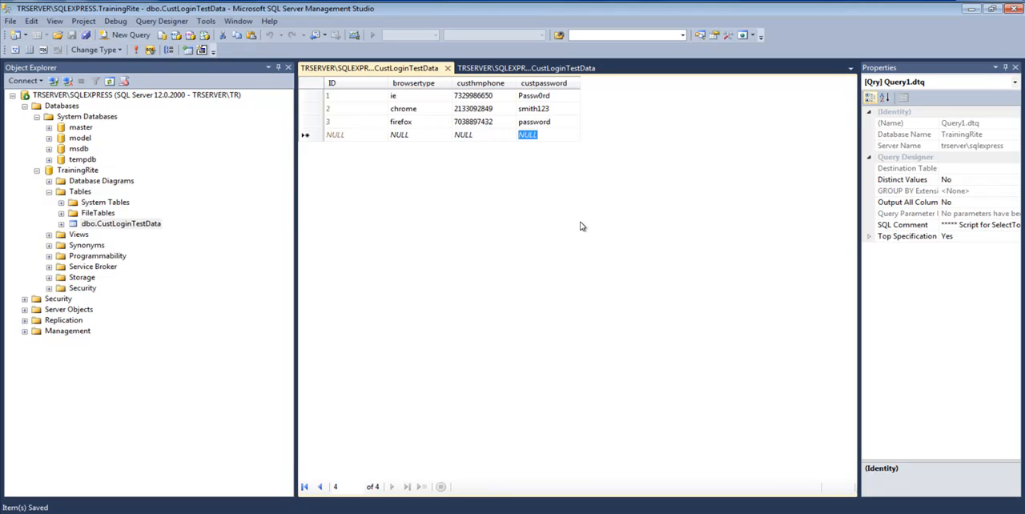
mouse_move(462, 202)
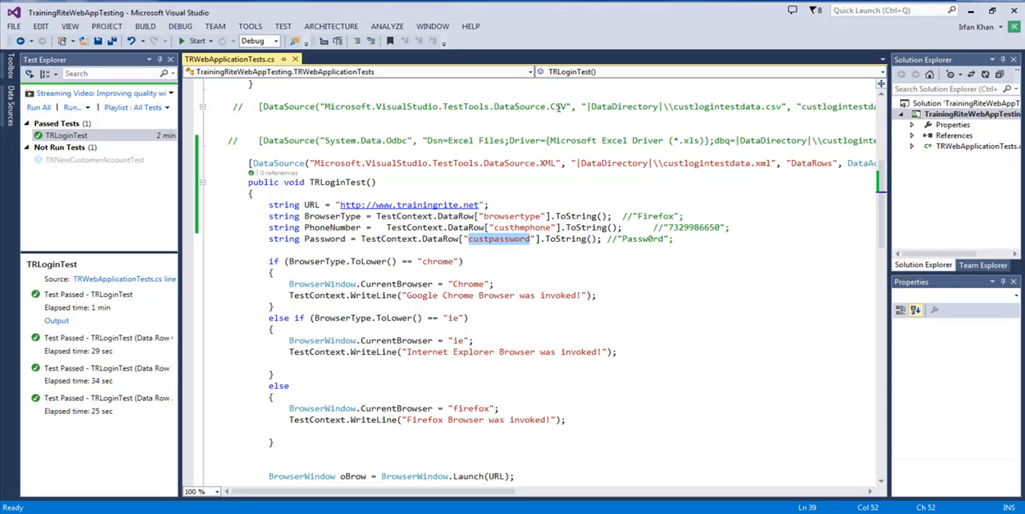
mouse_move(557, 105)
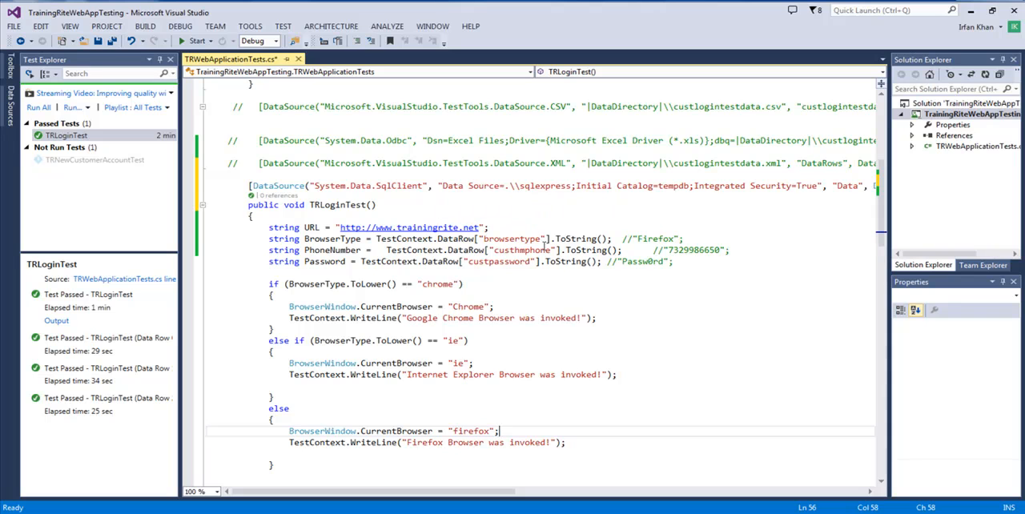
mouse_move(553, 186)
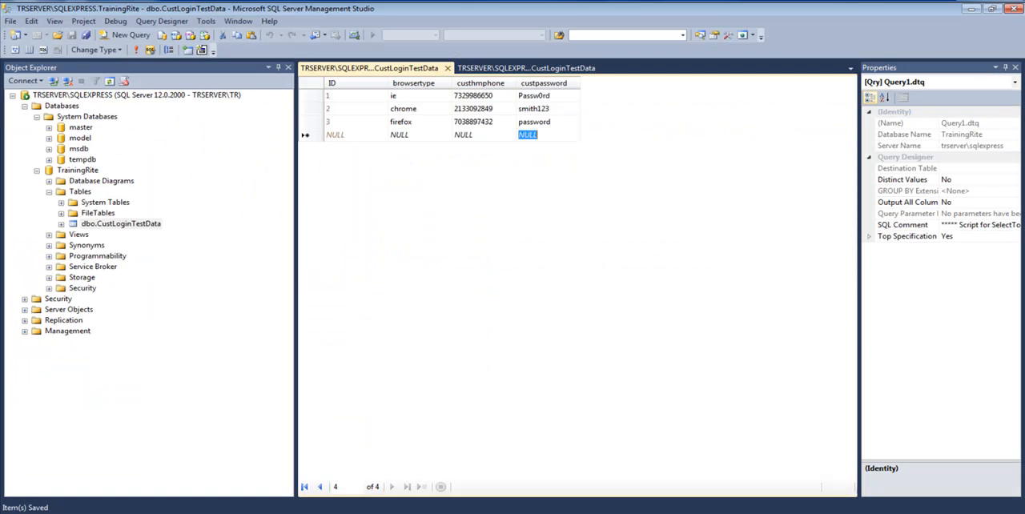
mouse_move(87, 103)
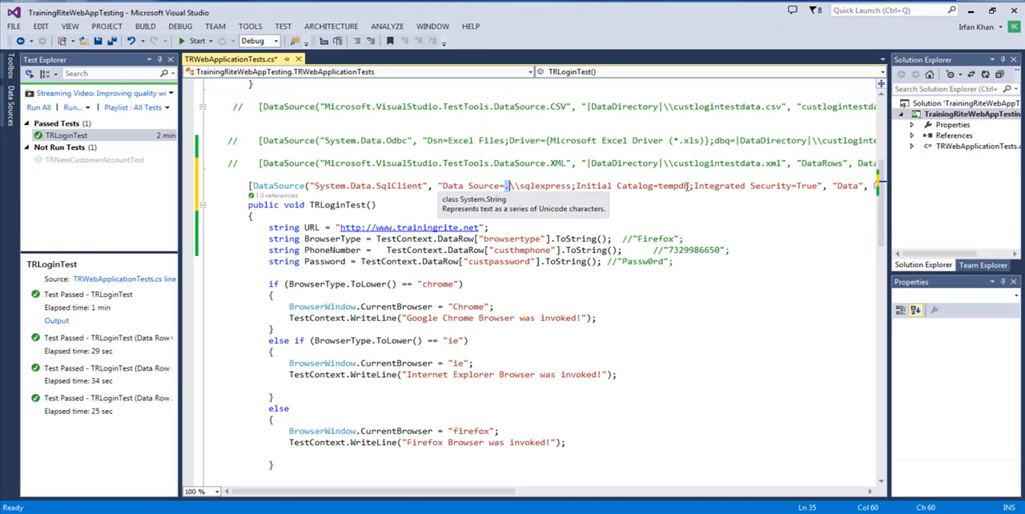
Replace tempdb with TrainingRite as the connection string's Initial Catalog
double_click(673, 186)
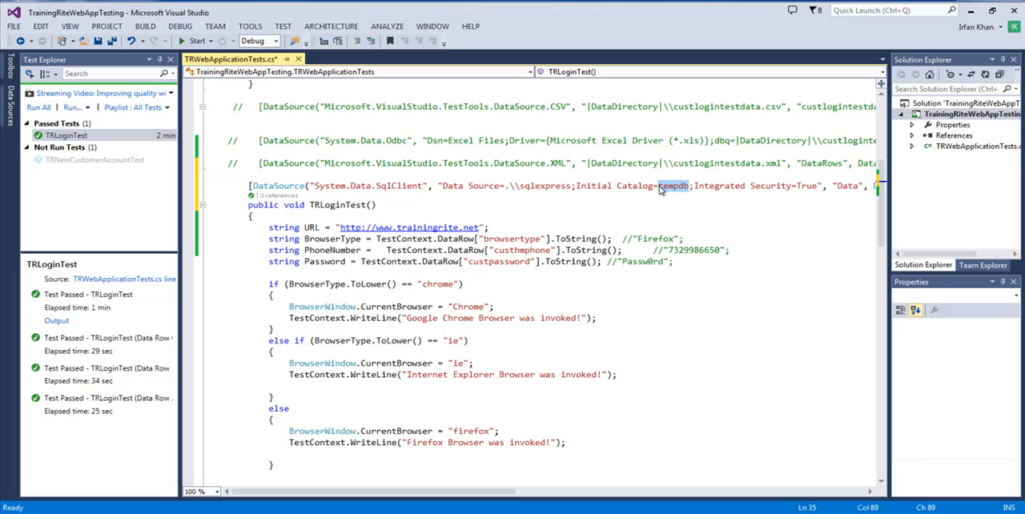
text(Trainin)
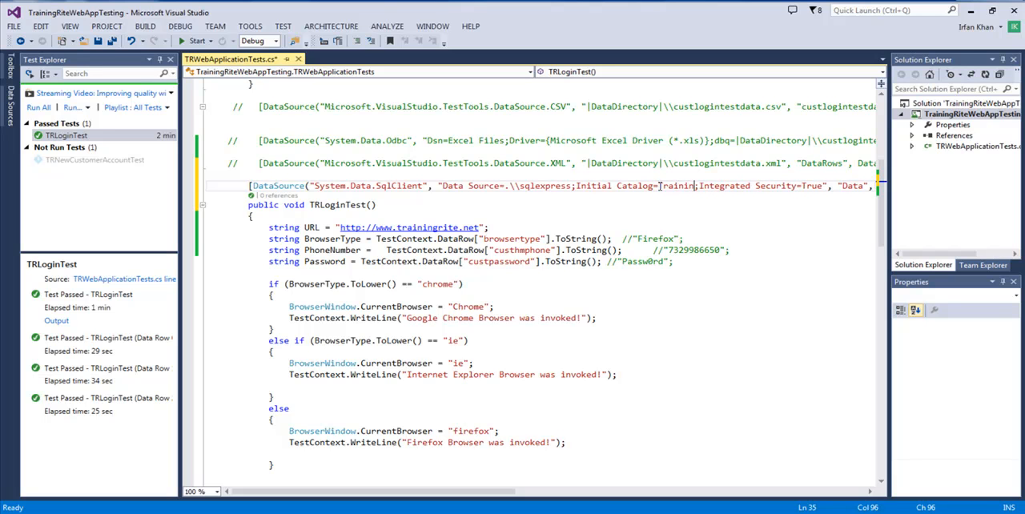
text(gRite)
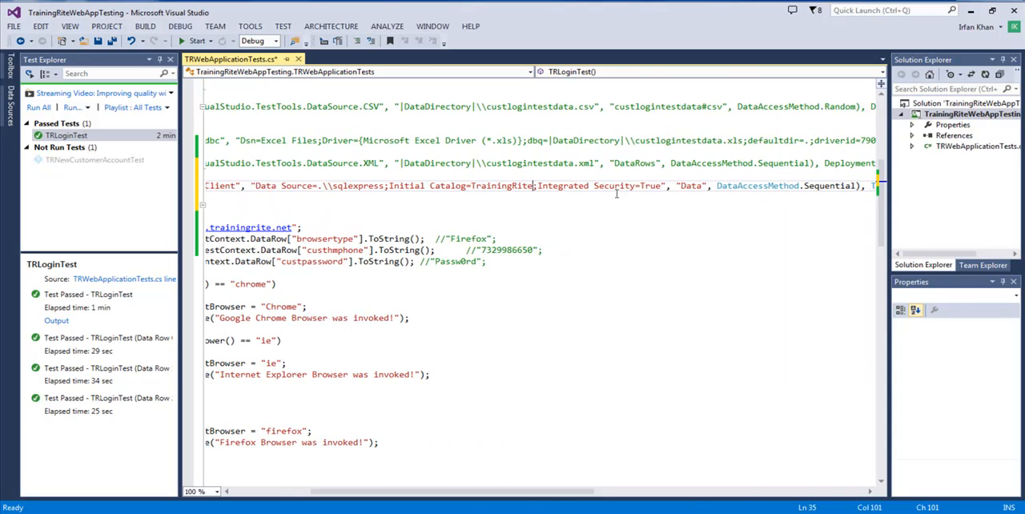
mouse_move(687, 240)
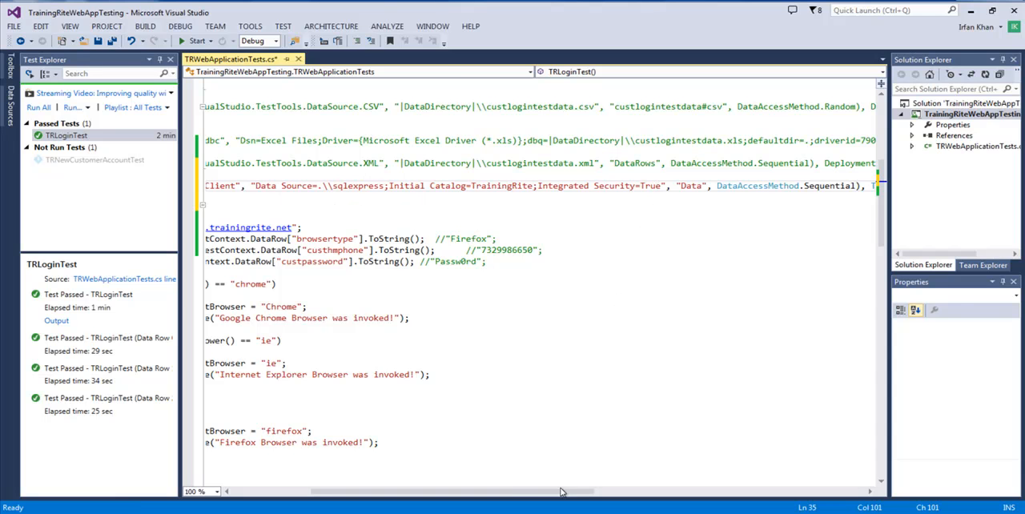
drag(560, 490, 596, 496)
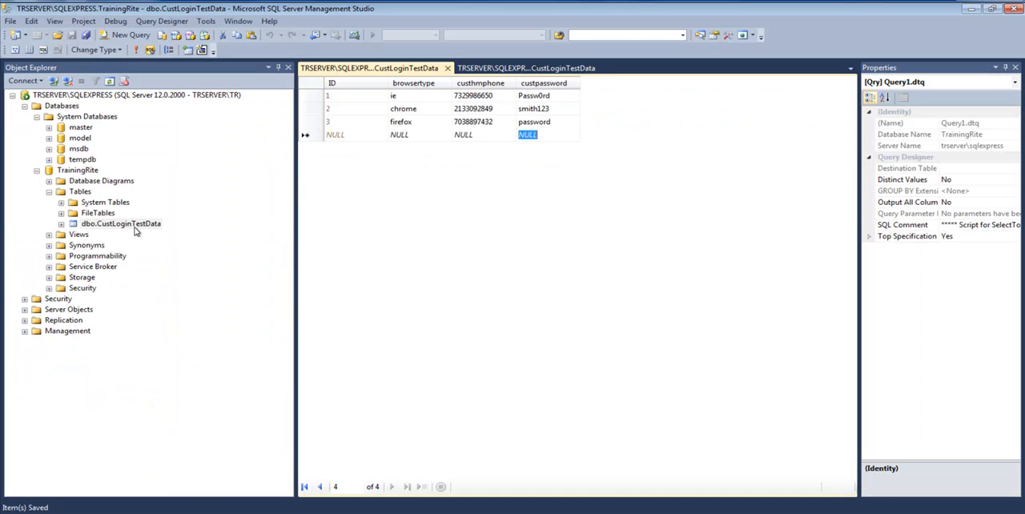
Copy the CustLoginTestData name via Rename for pasting as the DataSource table name
right_click(120, 225)
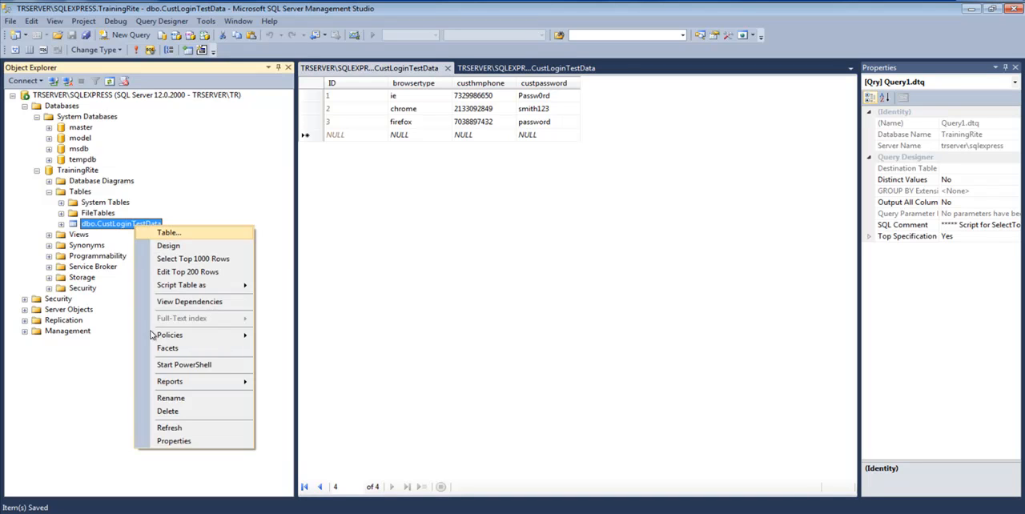
click(169, 397)
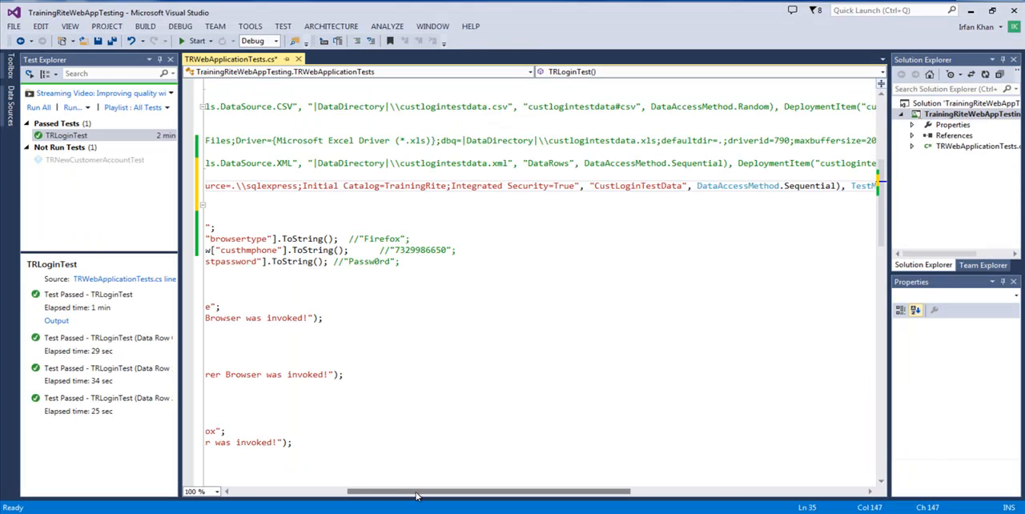
scroll(right, 3)
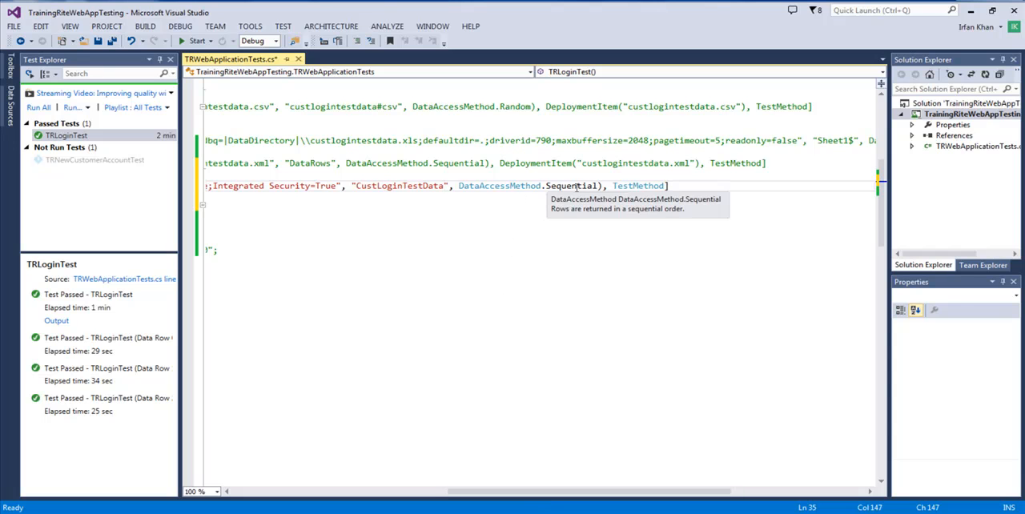
mouse_move(529, 504)
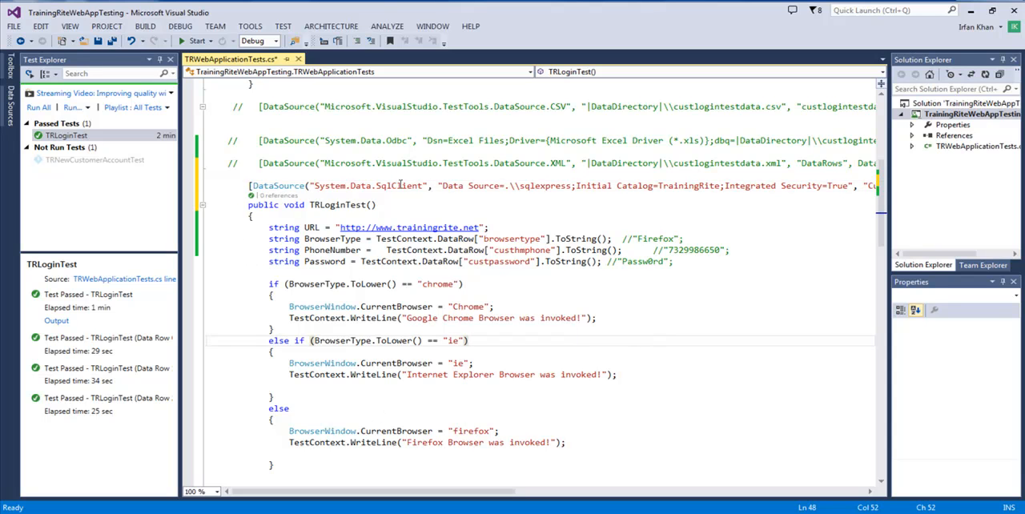
mouse_move(404, 262)
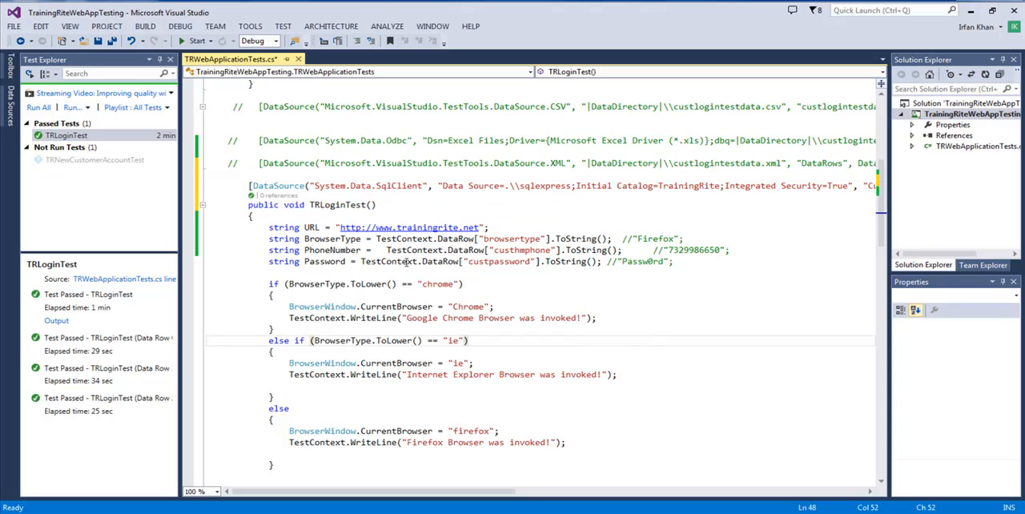
mouse_move(749, 353)
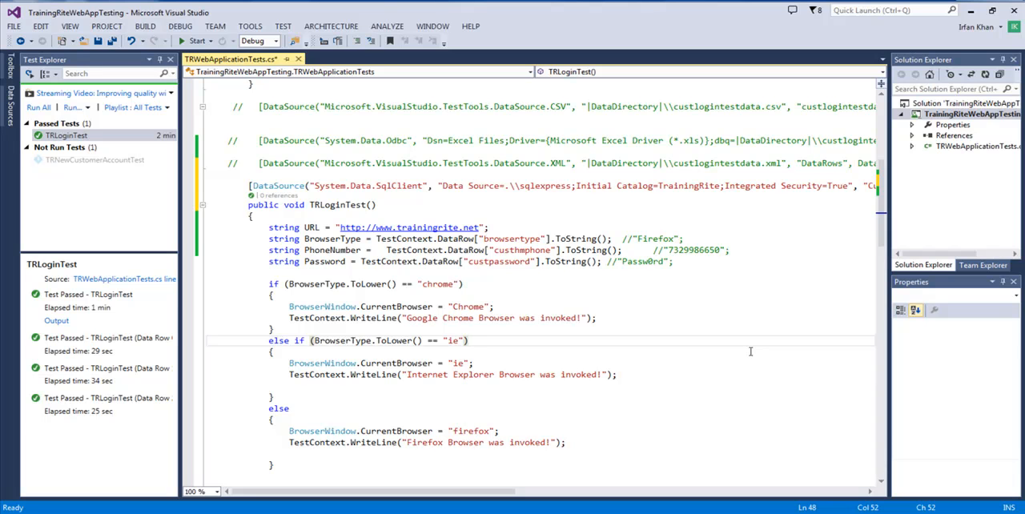
mouse_move(480, 242)
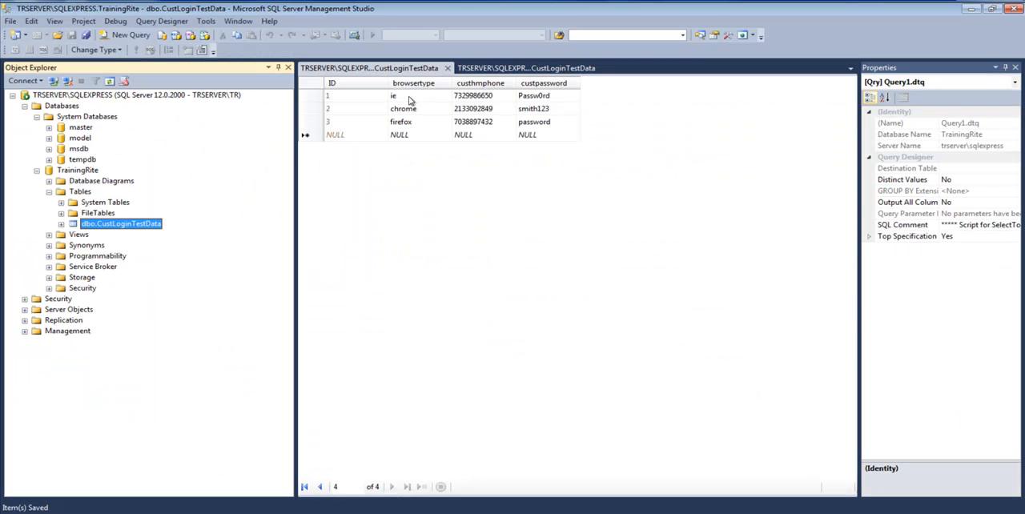
mouse_move(435, 103)
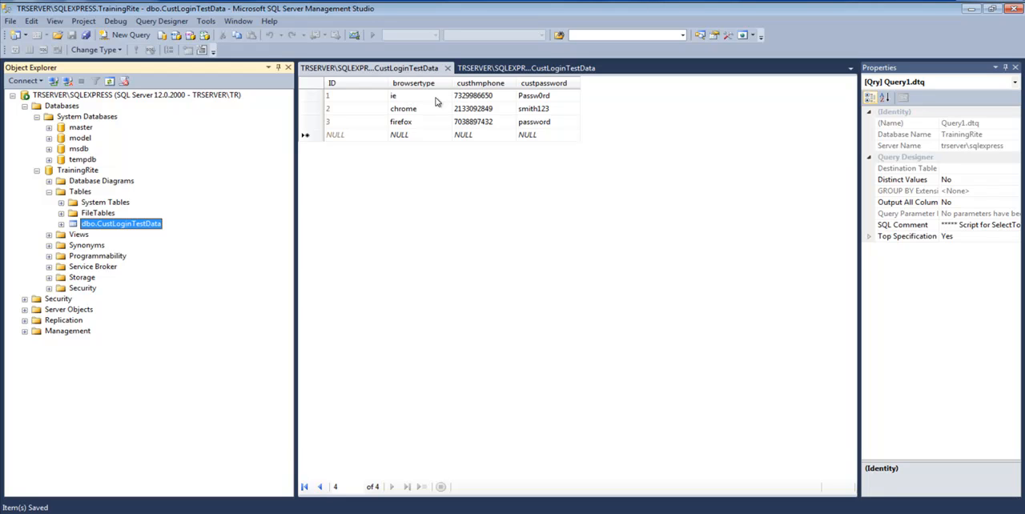
mouse_move(420, 463)
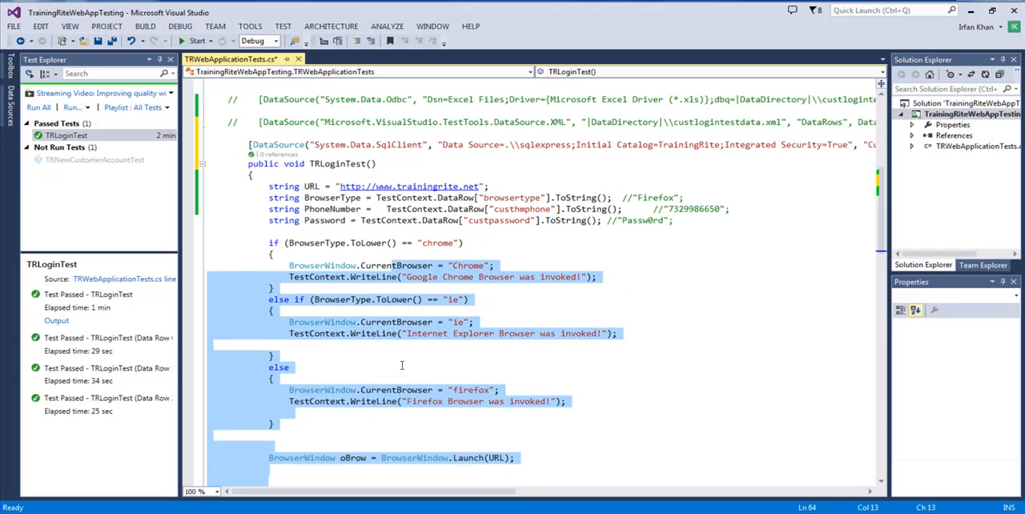
Start TRLoginTest via Run Tests from the test method's context menu
right_click(402, 349)
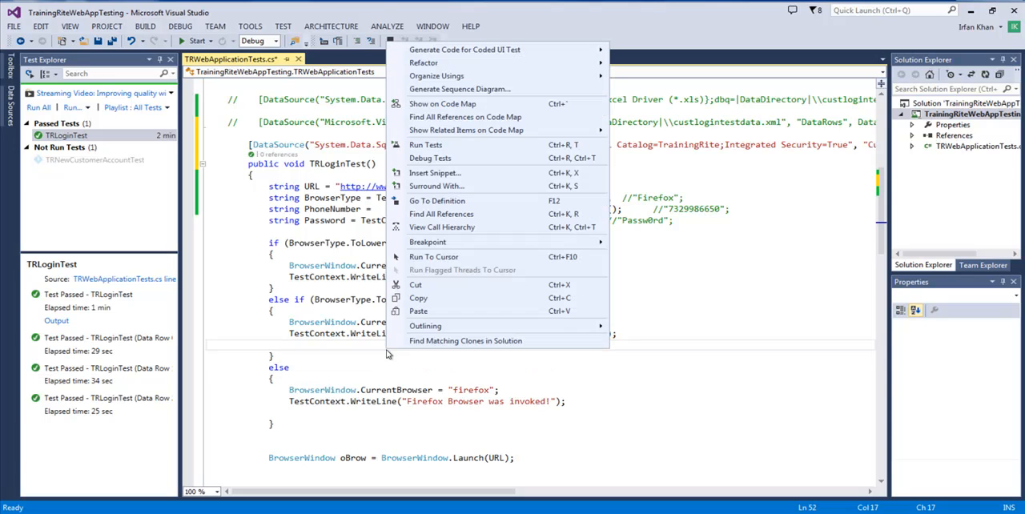
mouse_move(128, 80)
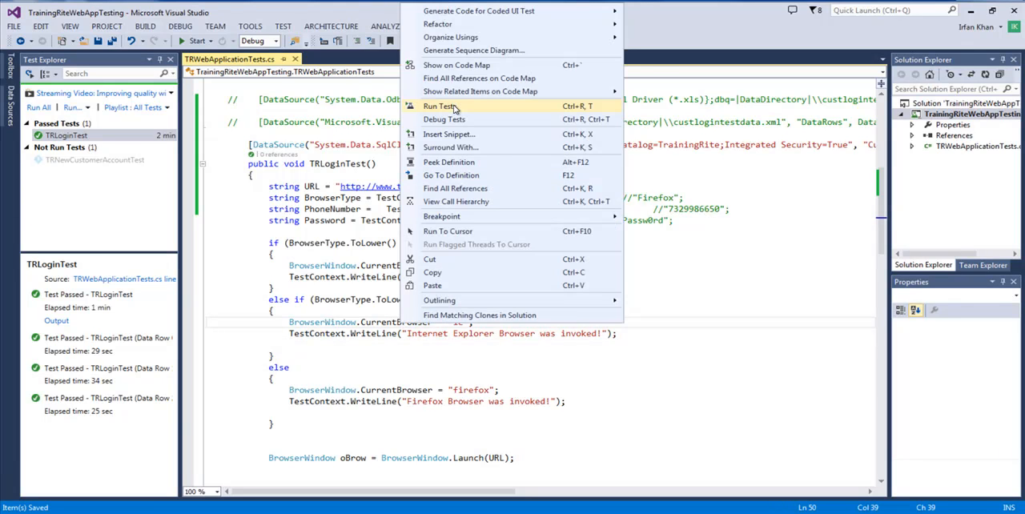
click(438, 105)
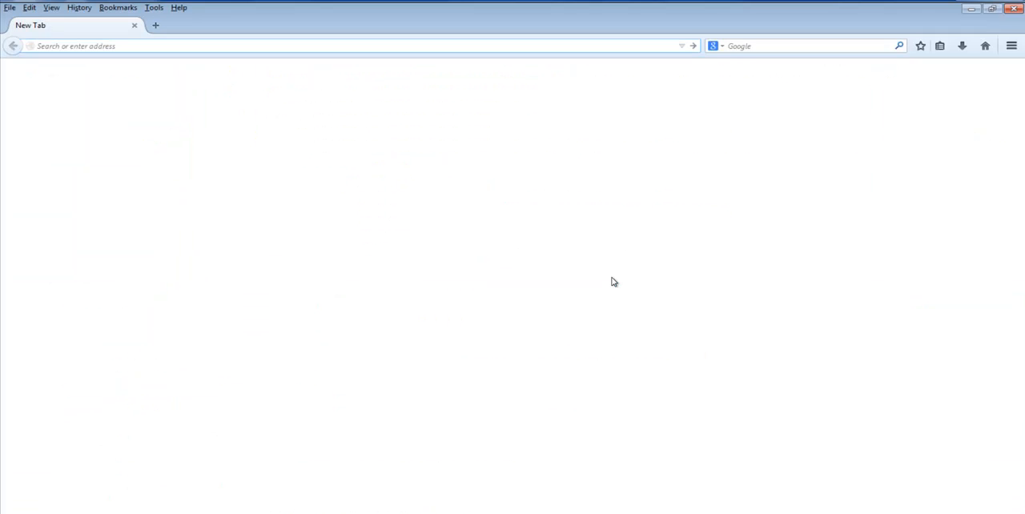
text(www.trainingrite.net)
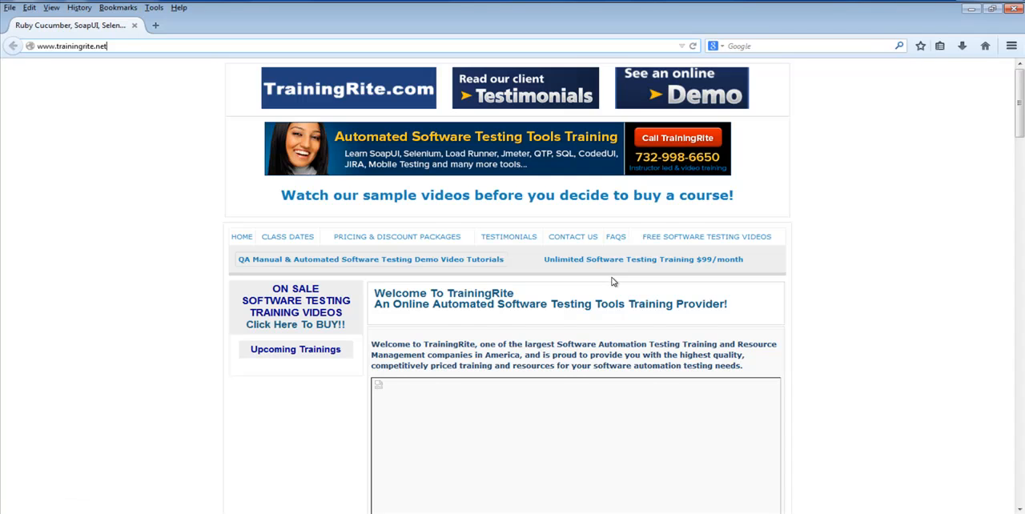
scroll(down, 3)
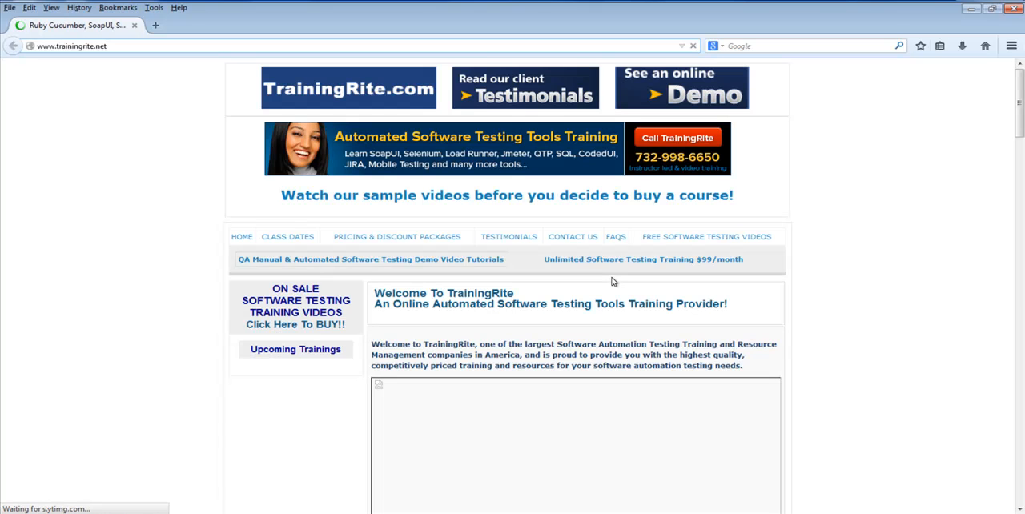
scroll(down, 3)
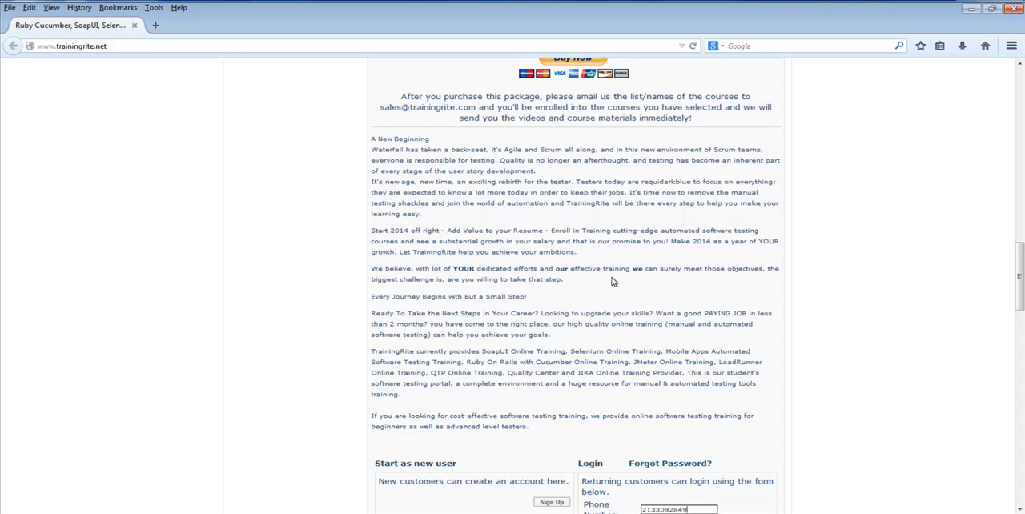
scroll(down, 3)
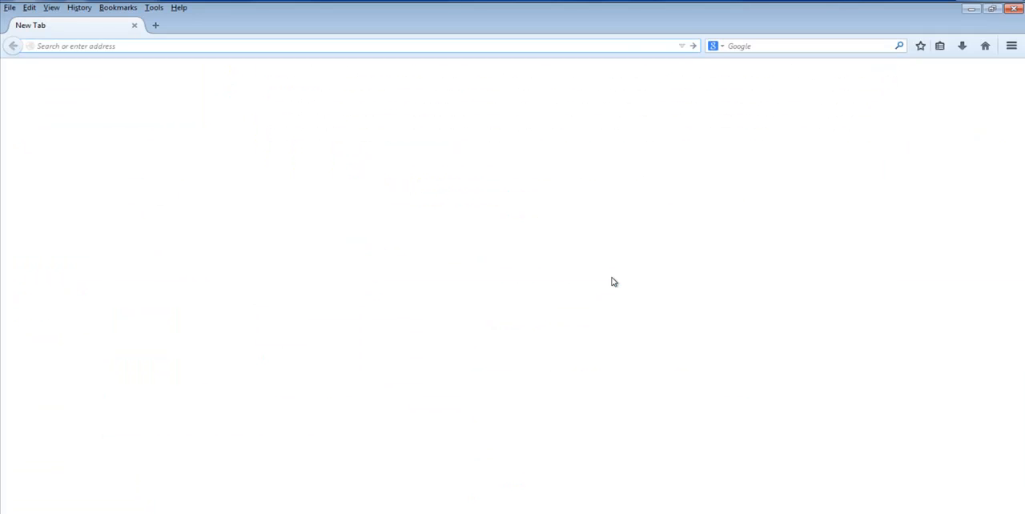
text(www.trainingrite.net)
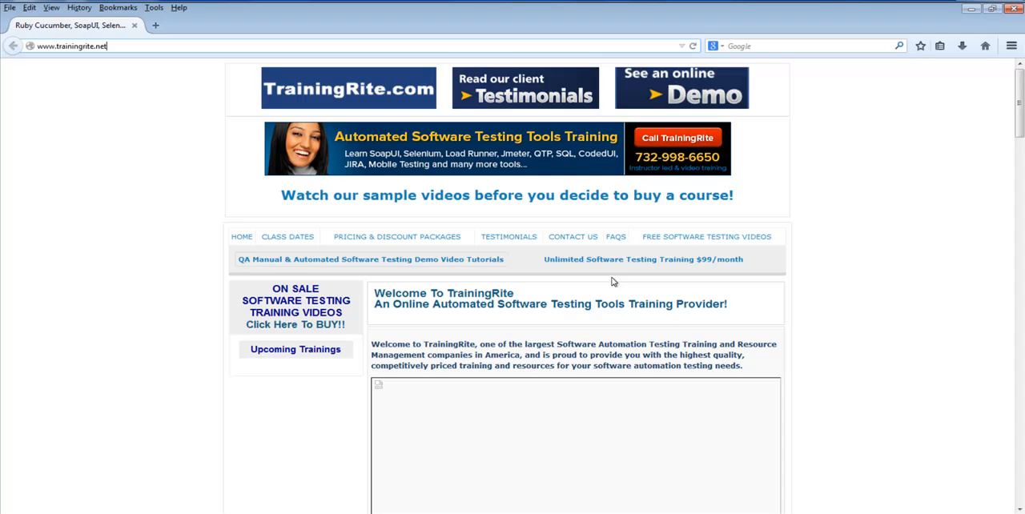
scroll(down, 3)
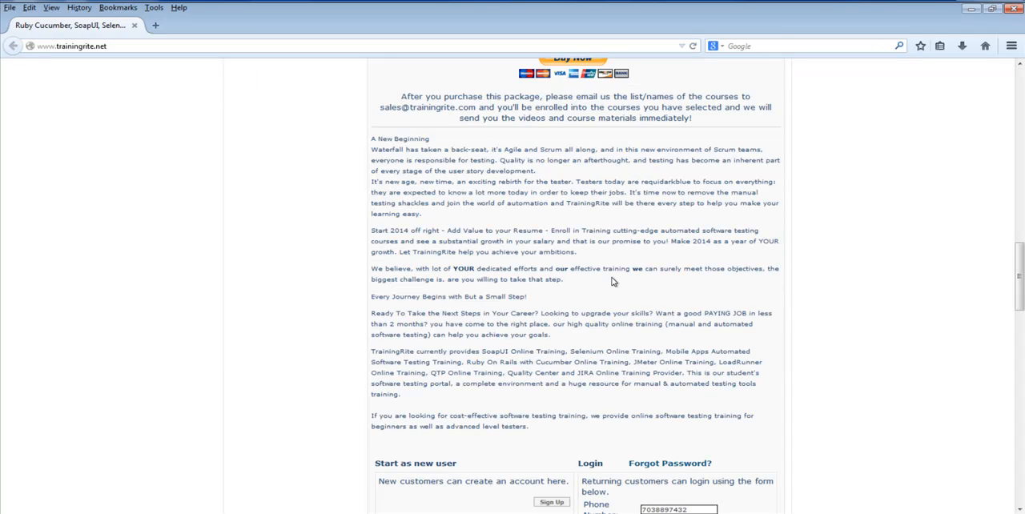